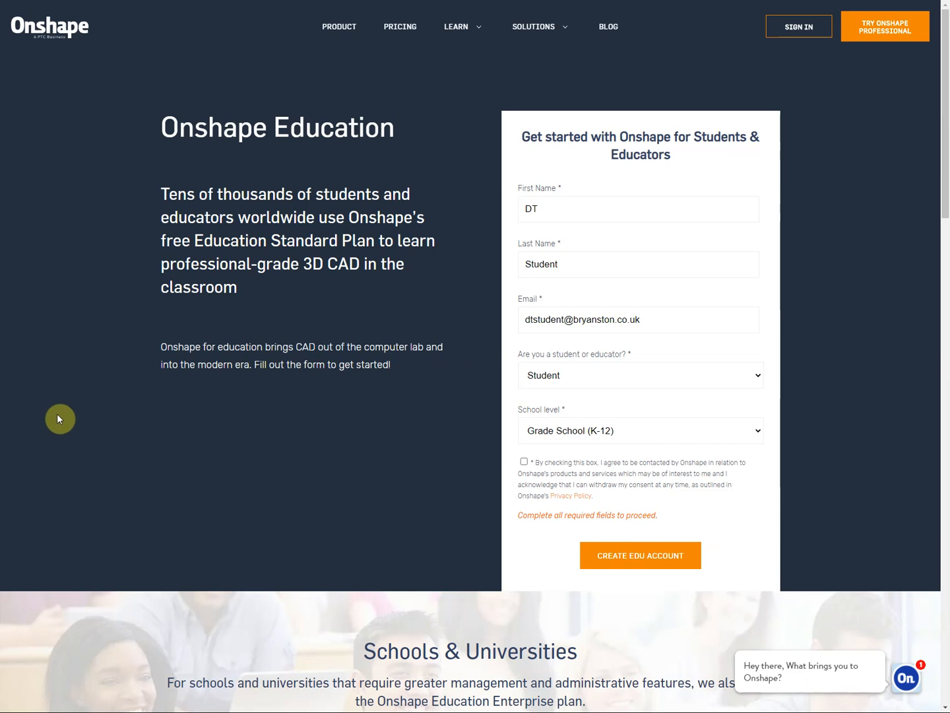
pyautogui.moveTo(544, 129)
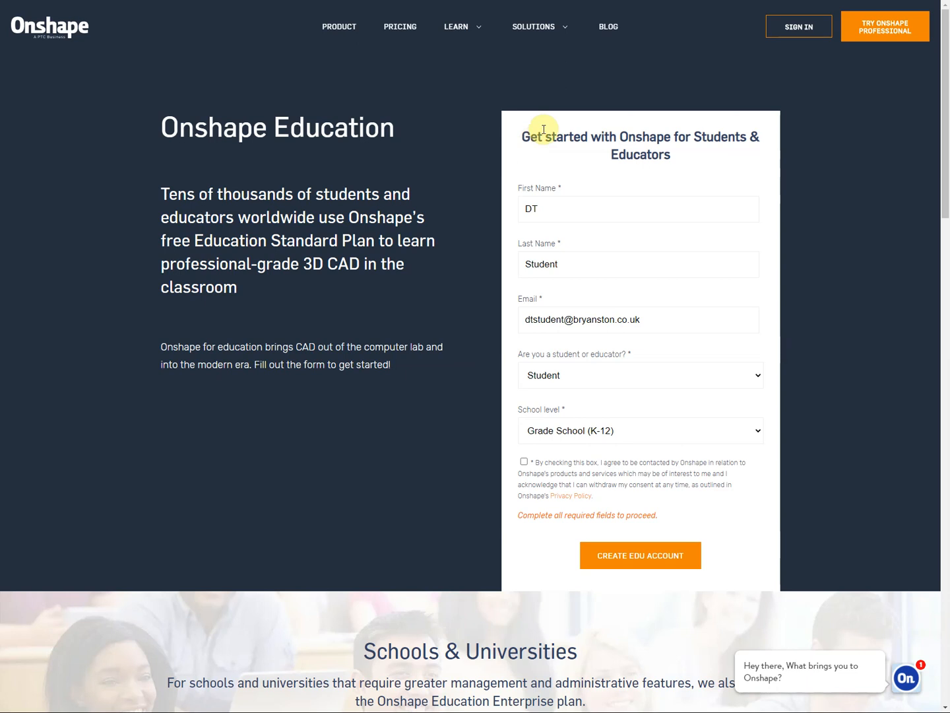
pyautogui.moveTo(513, 158)
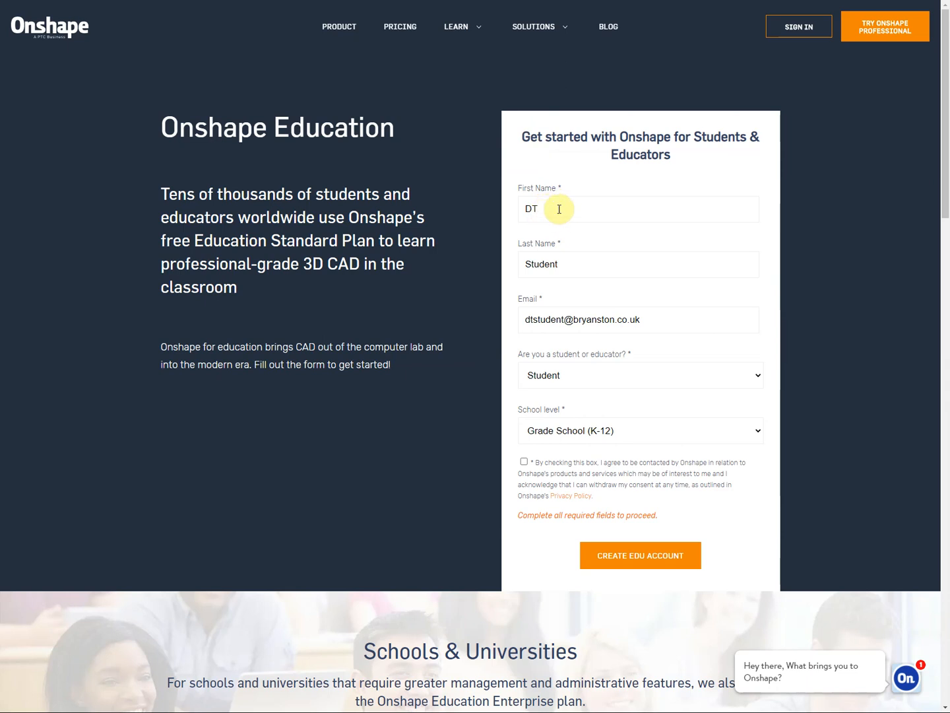
pyautogui.moveTo(573, 272)
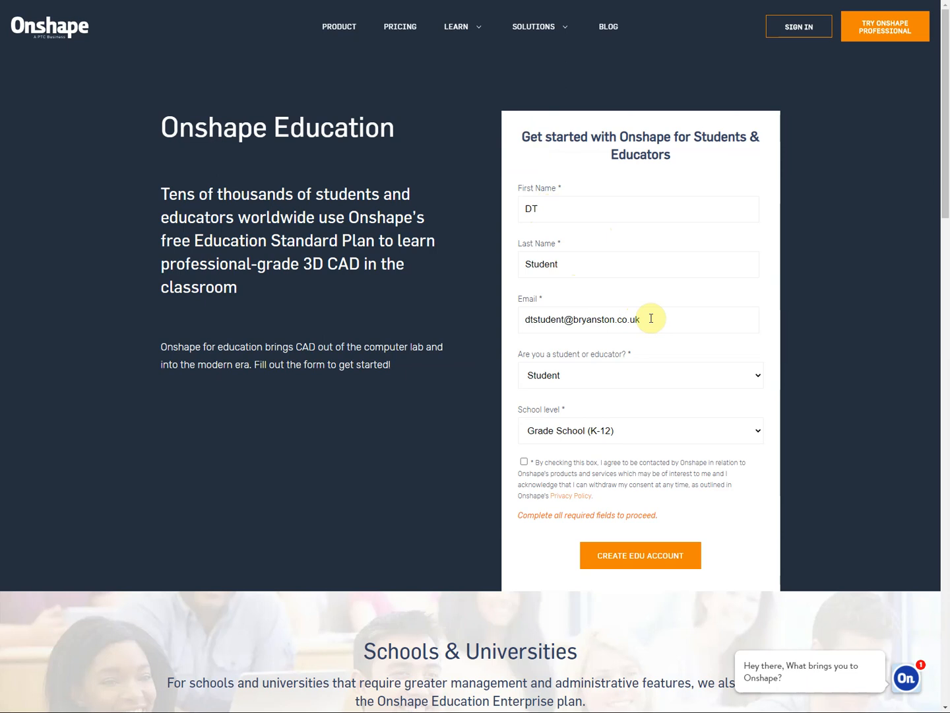
pyautogui.moveTo(760, 384)
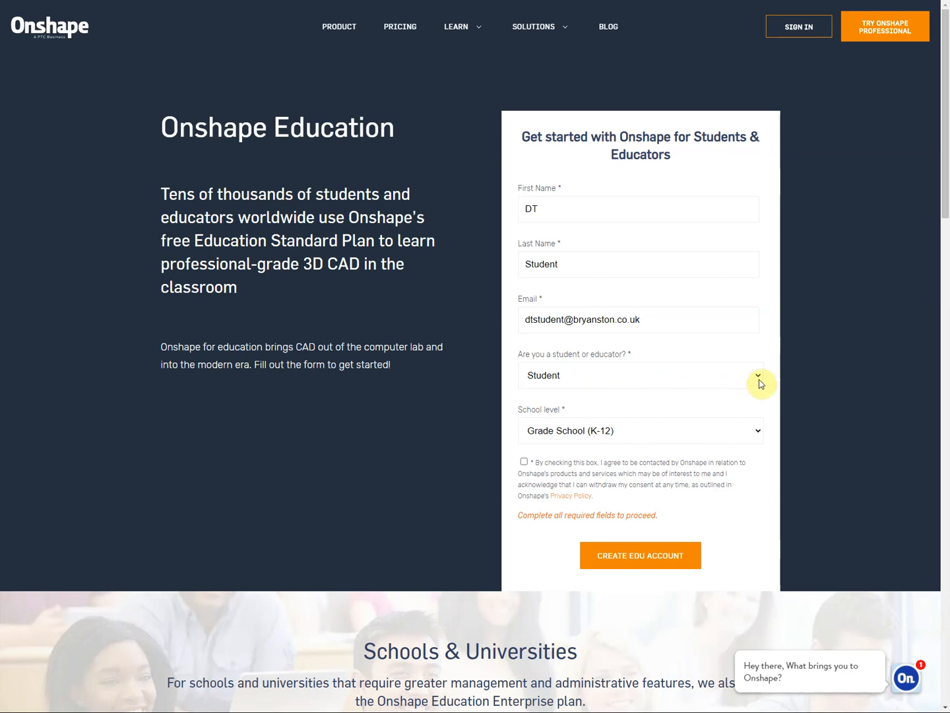
# Step: Keep Student as the role and Grade School (K-12) as the school level
pyautogui.click(638, 374)
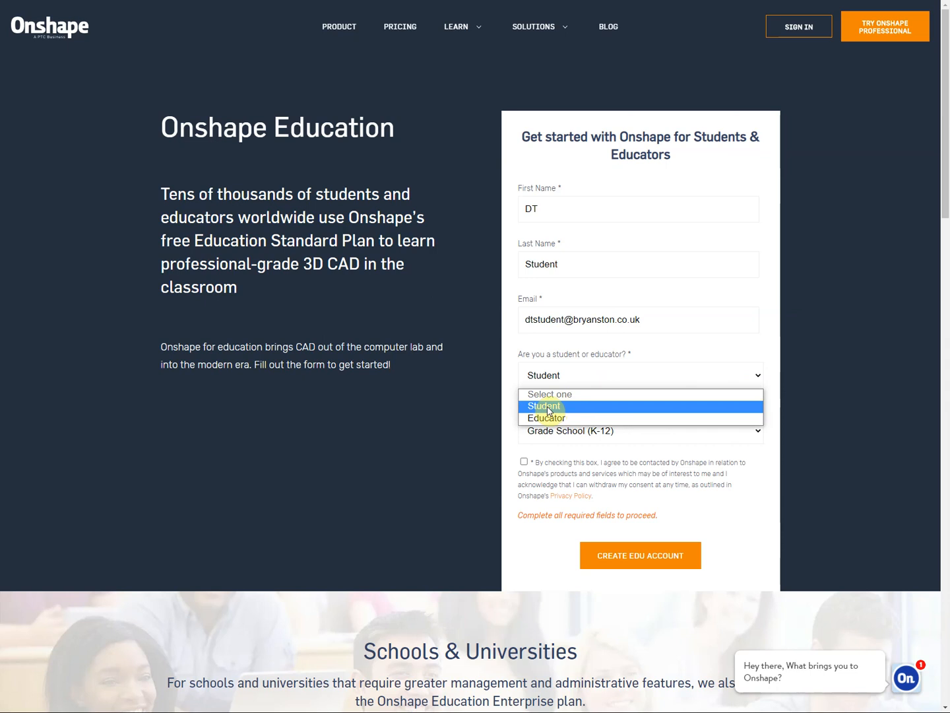
pyautogui.click(543, 405)
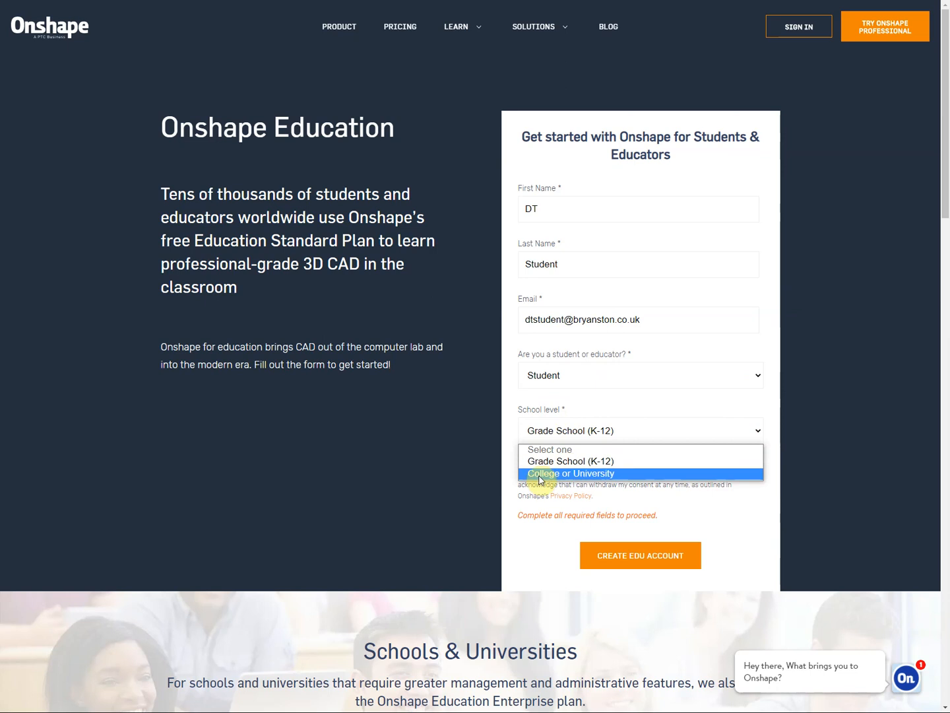
pyautogui.moveTo(581, 461)
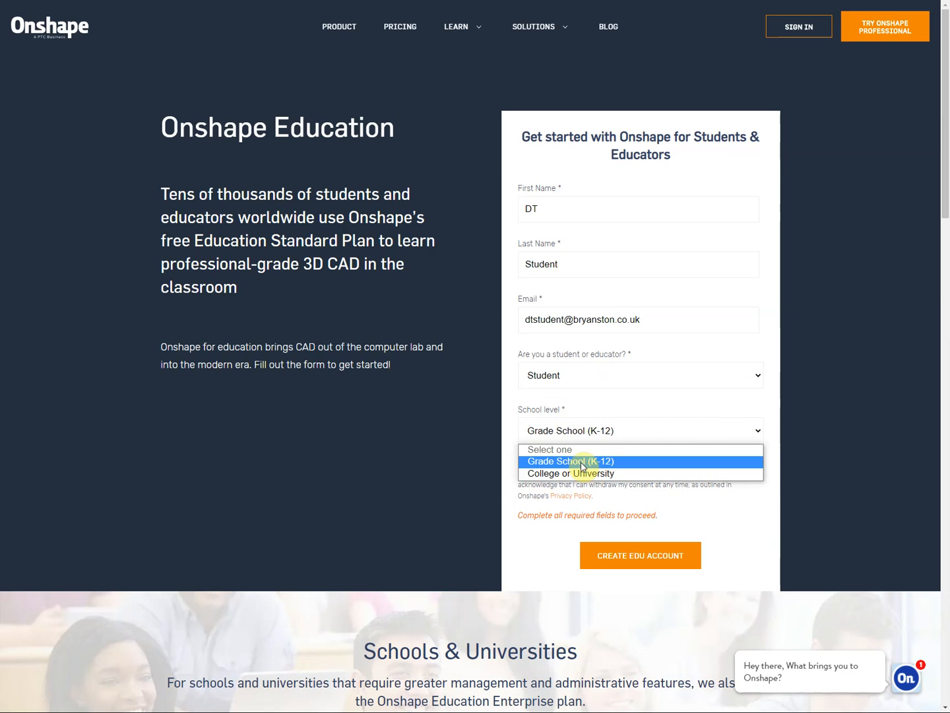
pyautogui.click(570, 461)
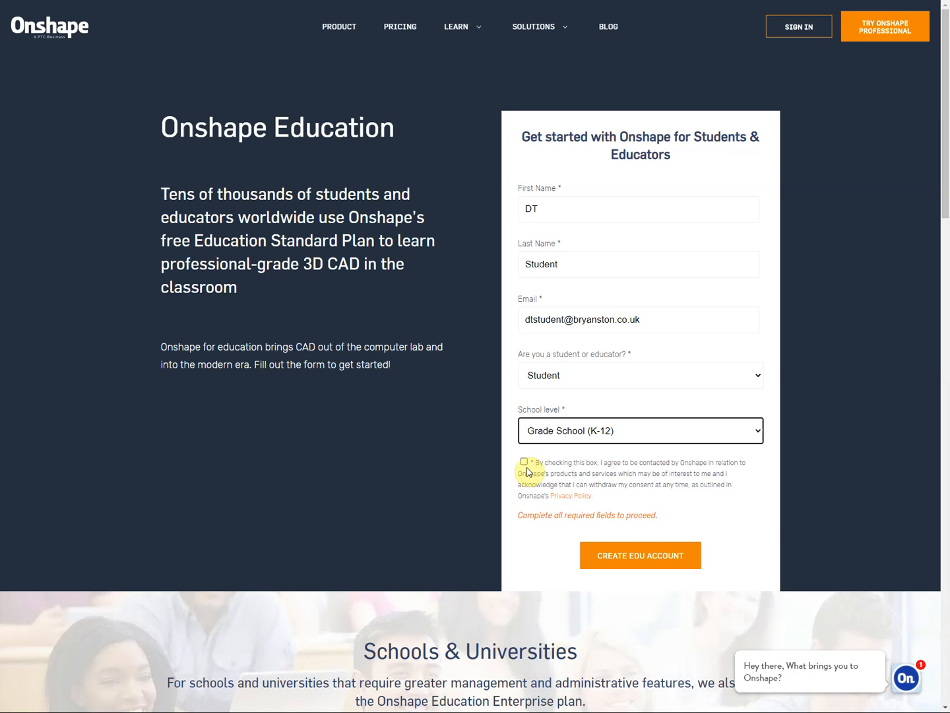
# Step: Tick the contact consent box and submit with CREATE EDU ACCOUNT
pyautogui.click(524, 462)
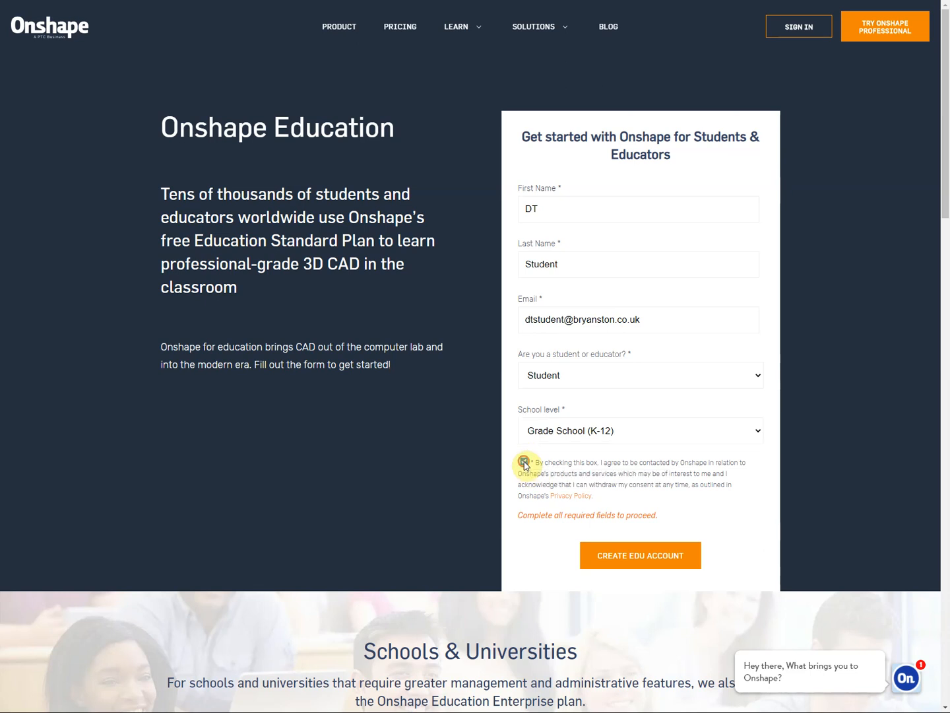
pyautogui.click(525, 462)
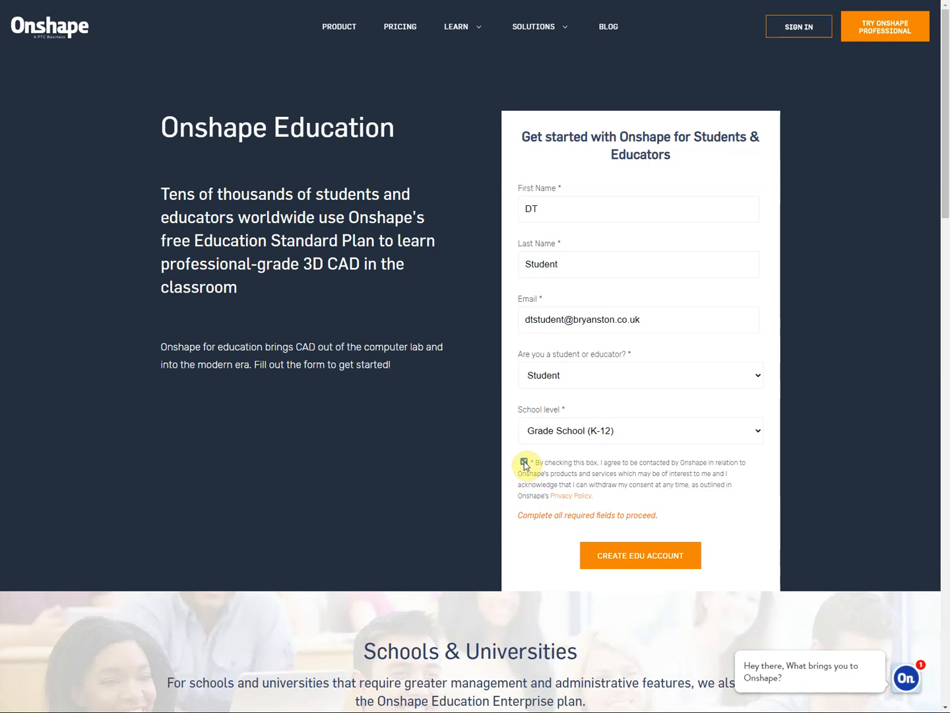
pyautogui.click(524, 462)
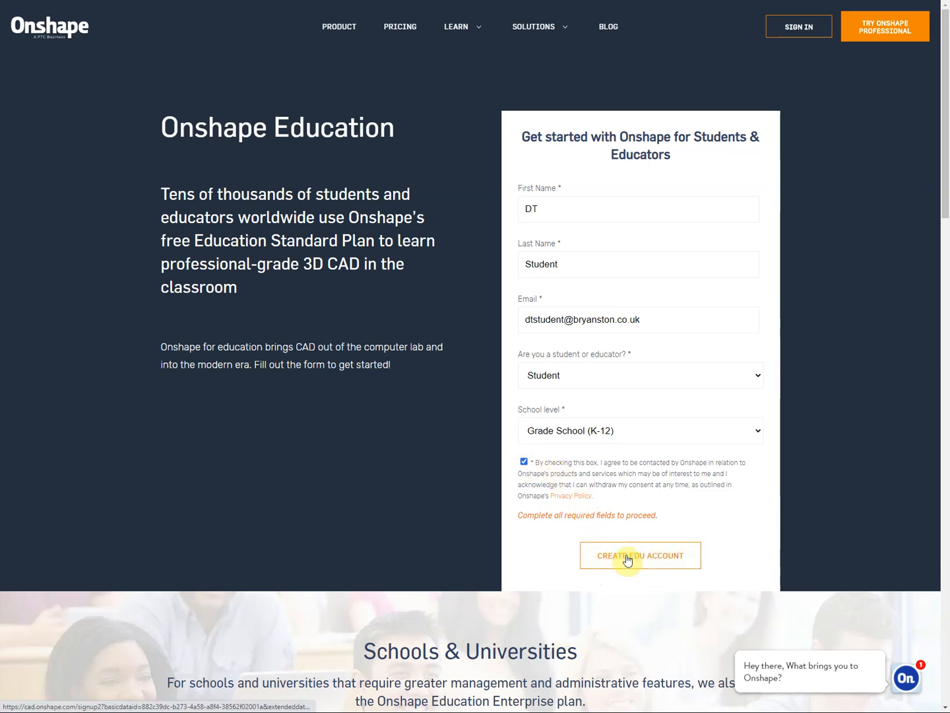
pyautogui.click(641, 554)
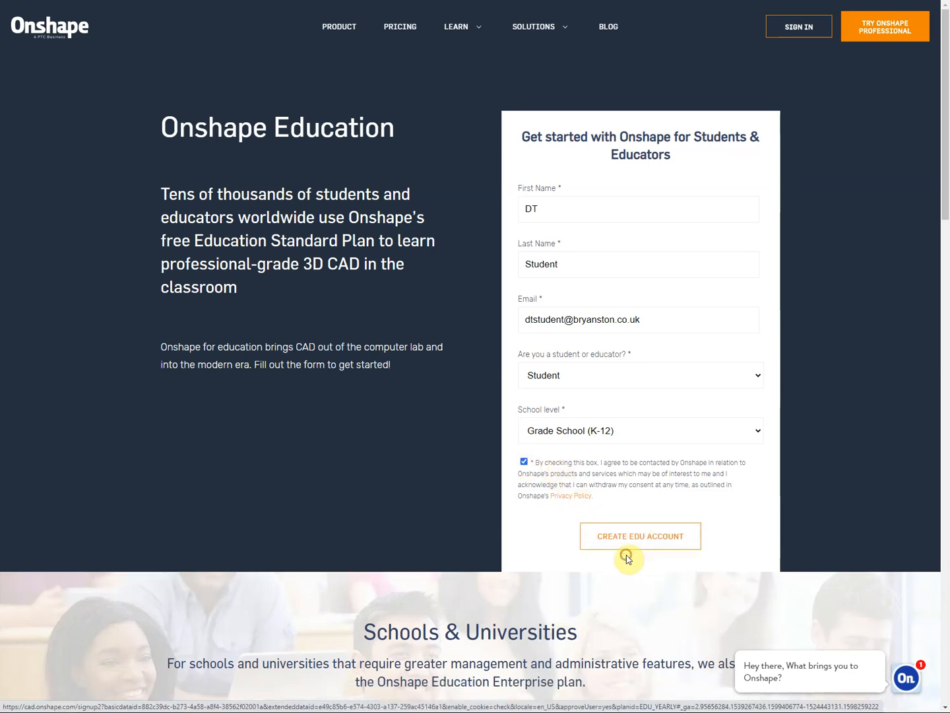
# Step: Enter Bryanston School as the school name and accept its suggested website URL
pyautogui.click(641, 536)
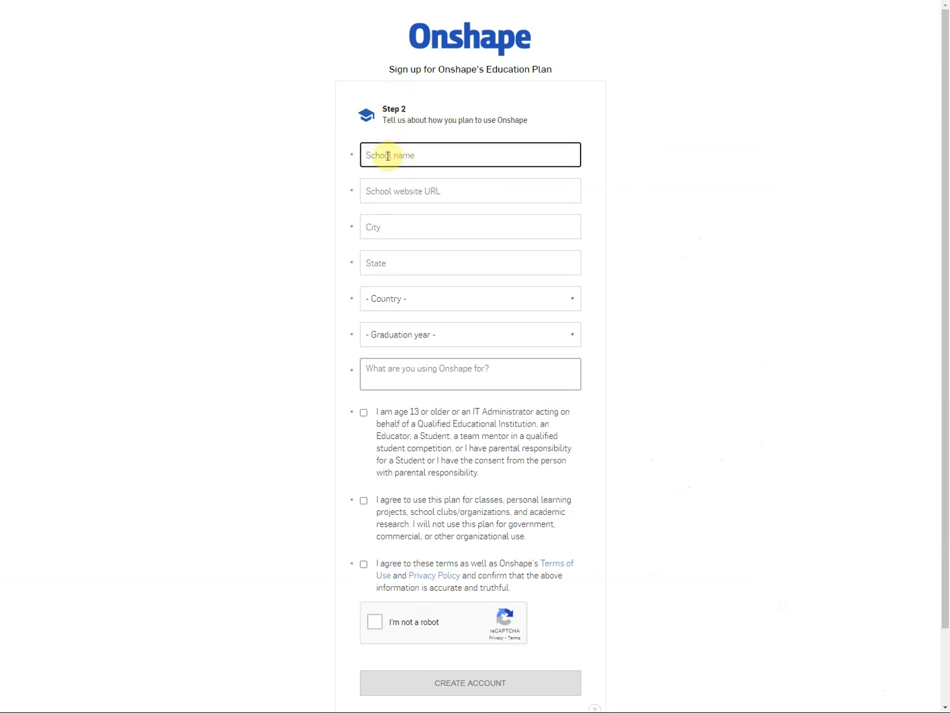
pyautogui.write('Bryant')
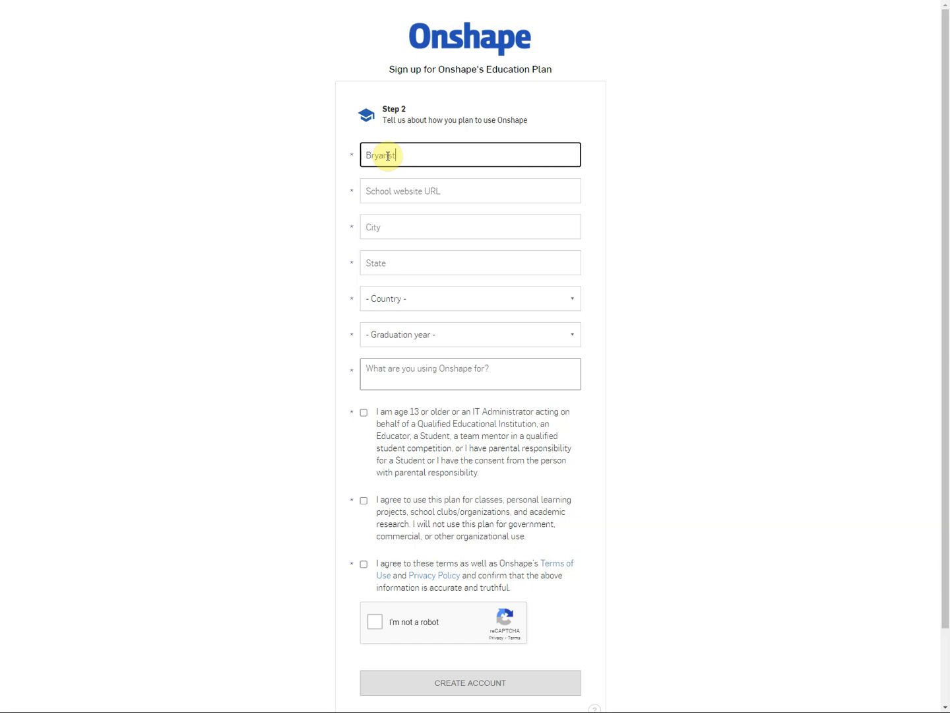
pyautogui.write('ston School')
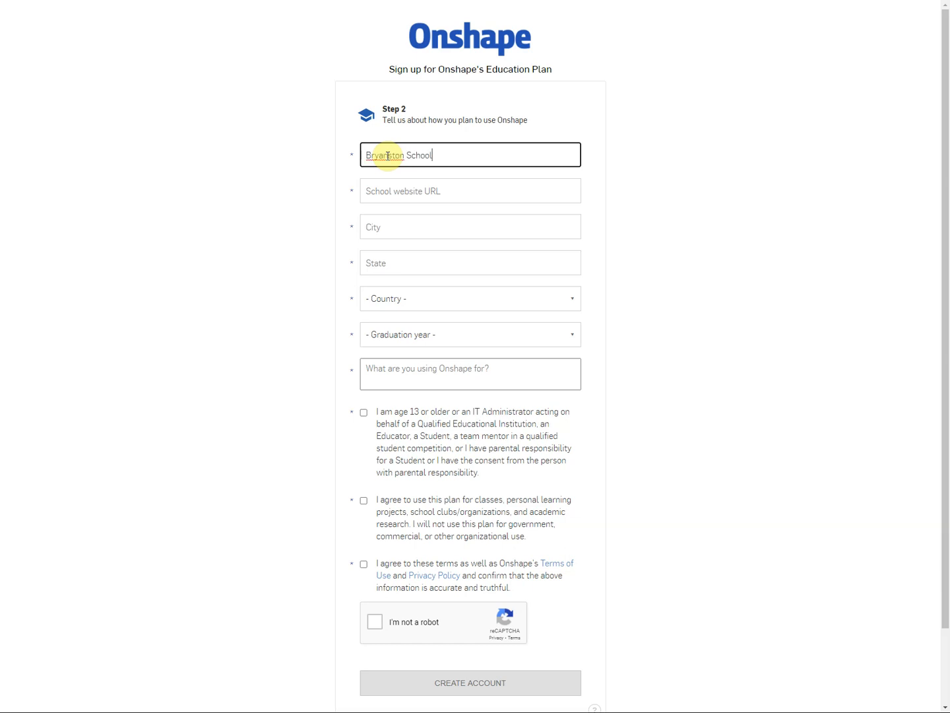
pyautogui.click(470, 190)
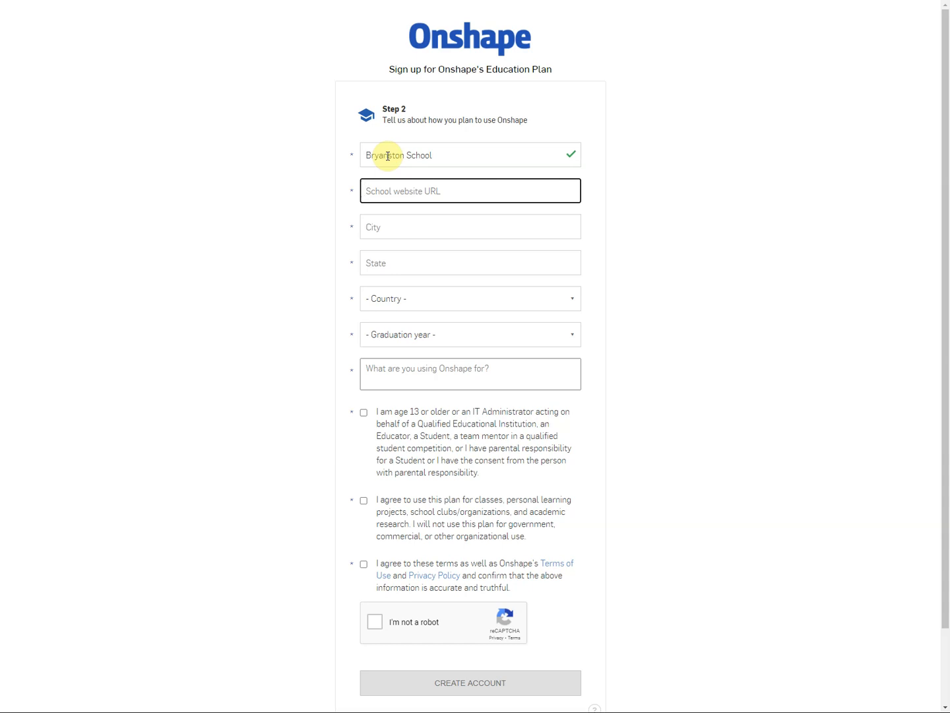
pyautogui.write('ww')
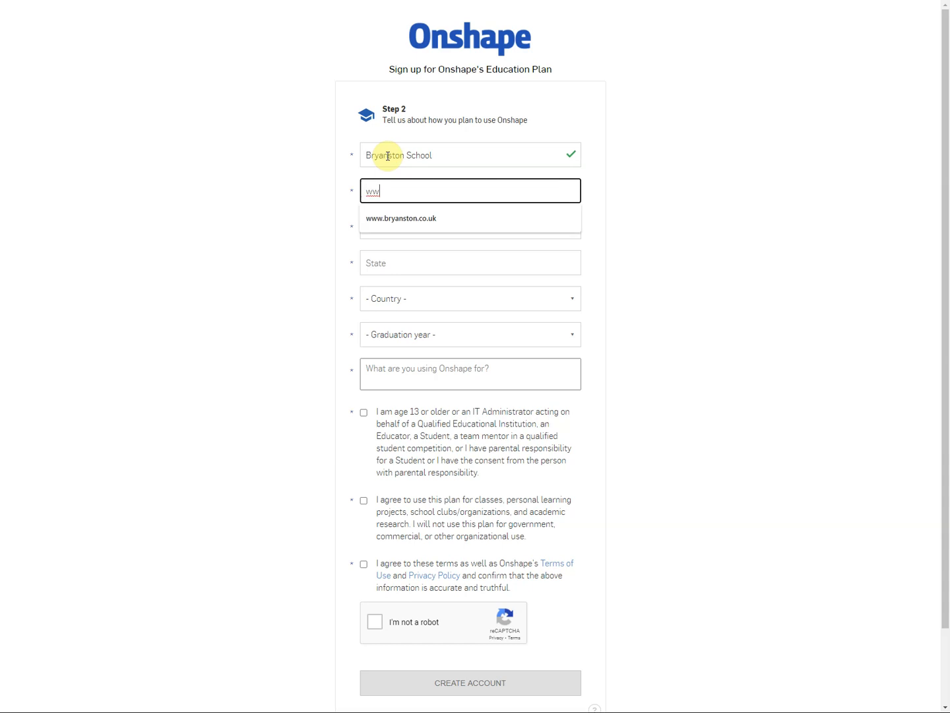
pyautogui.click(401, 218)
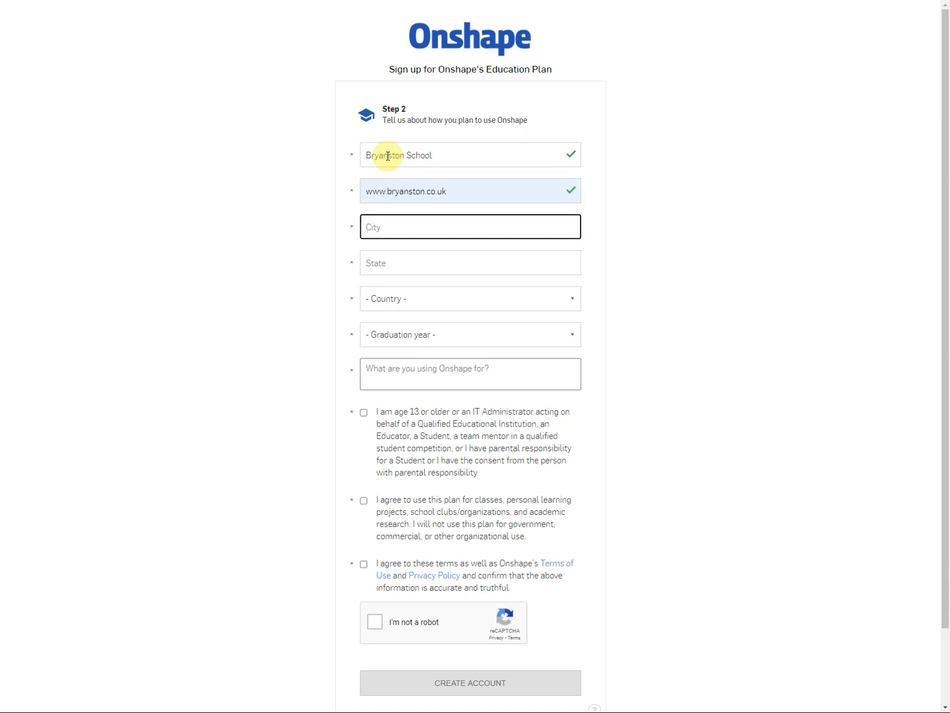
# Step: Fill City as Blandford and State as Dorset using the autofill suggestions
pyautogui.write('Blandford')
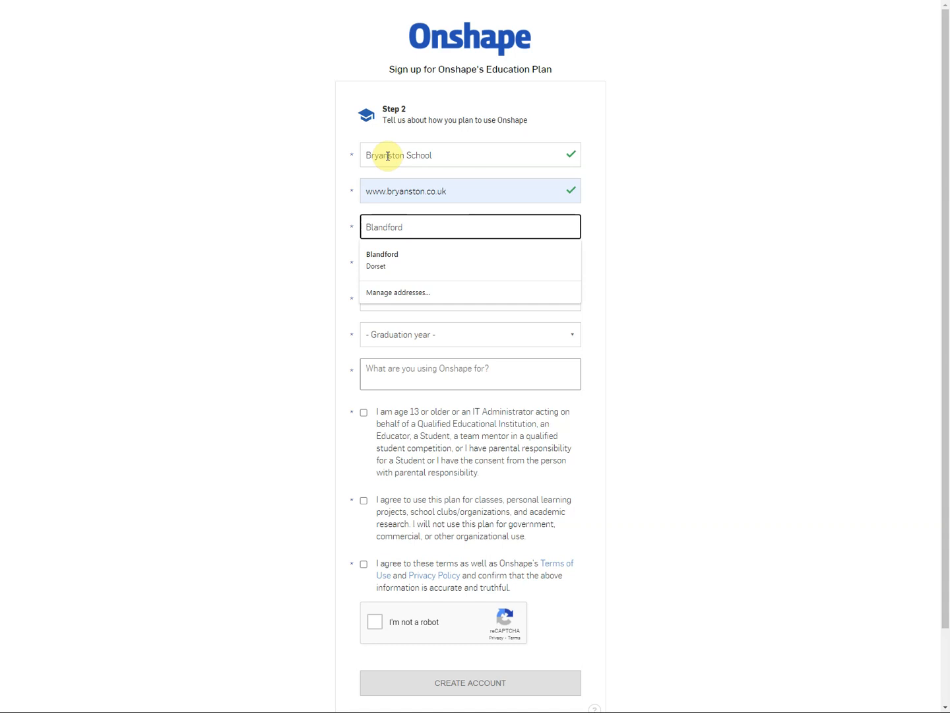
pyautogui.write('Dorset')
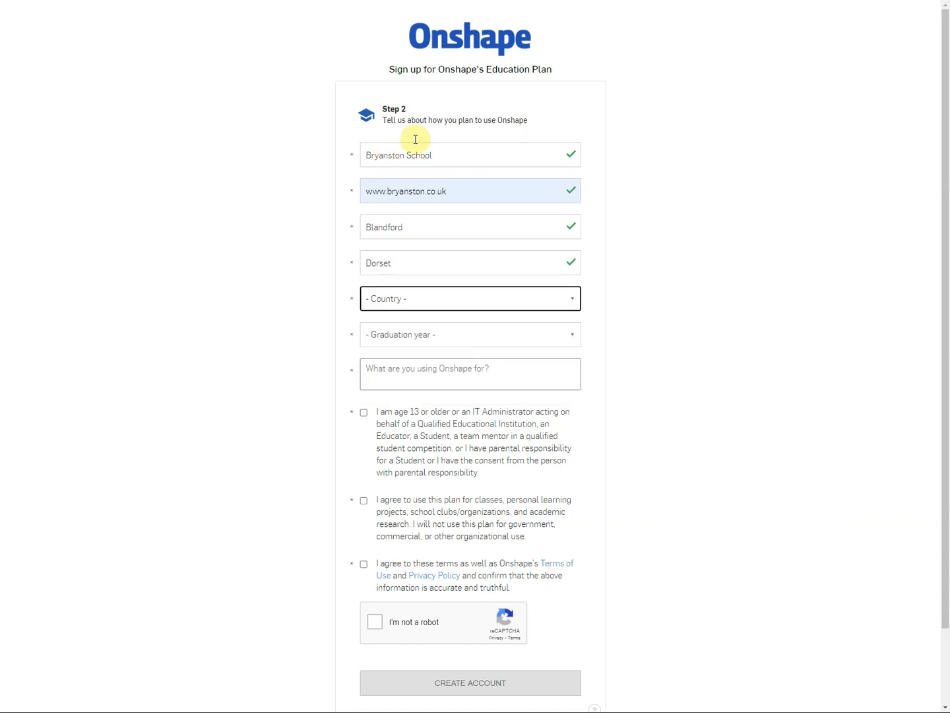
# Step: Set Country to United Kingdom and Graduation year to 2024
pyautogui.click(470, 298)
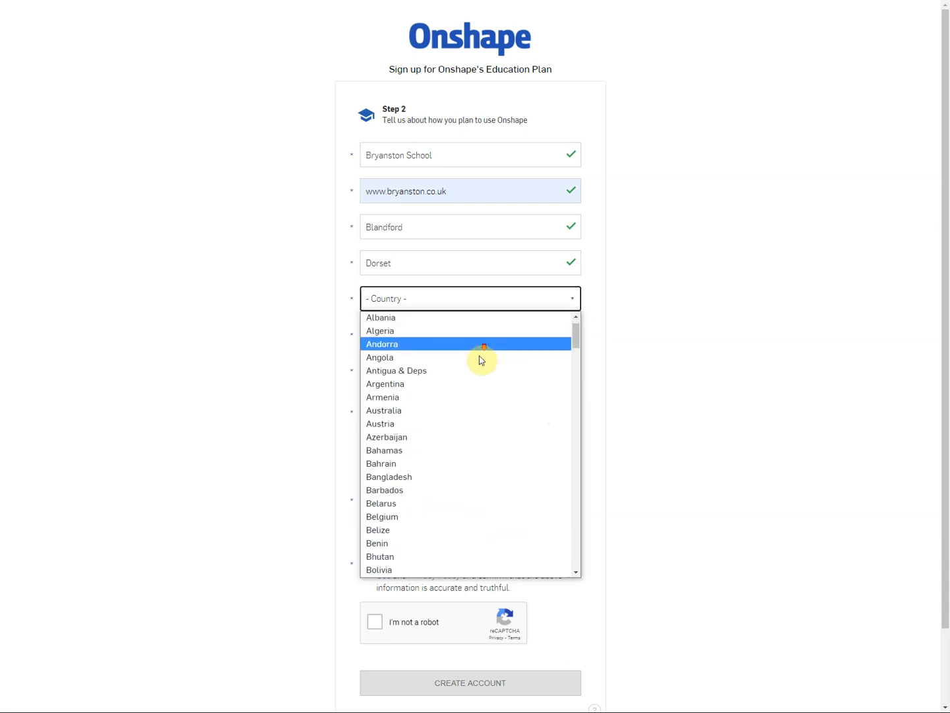
pyautogui.scroll(-3)
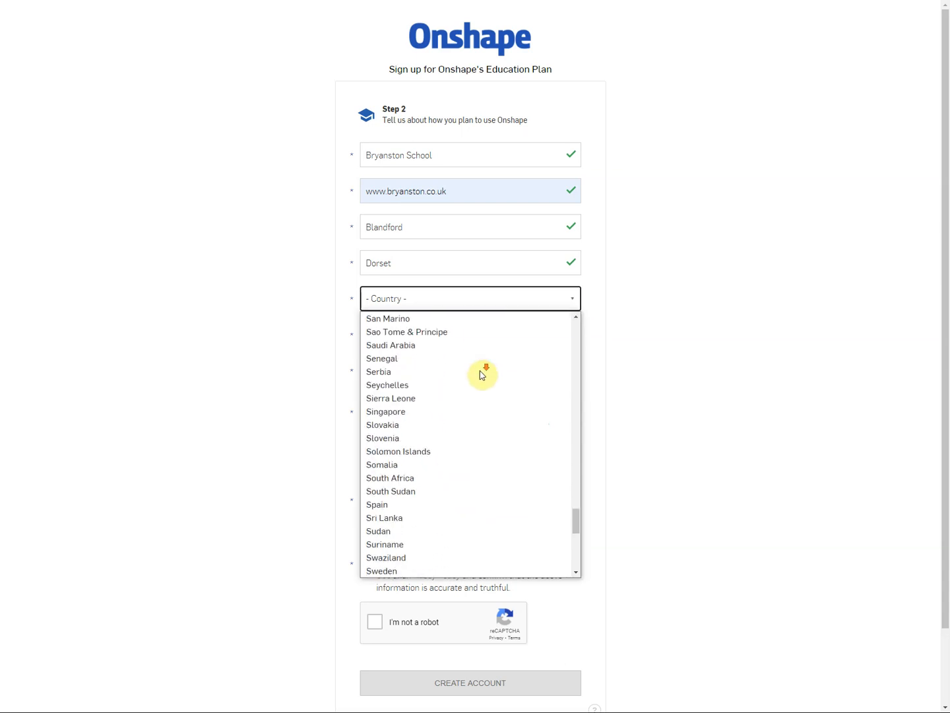
pyautogui.click(396, 299)
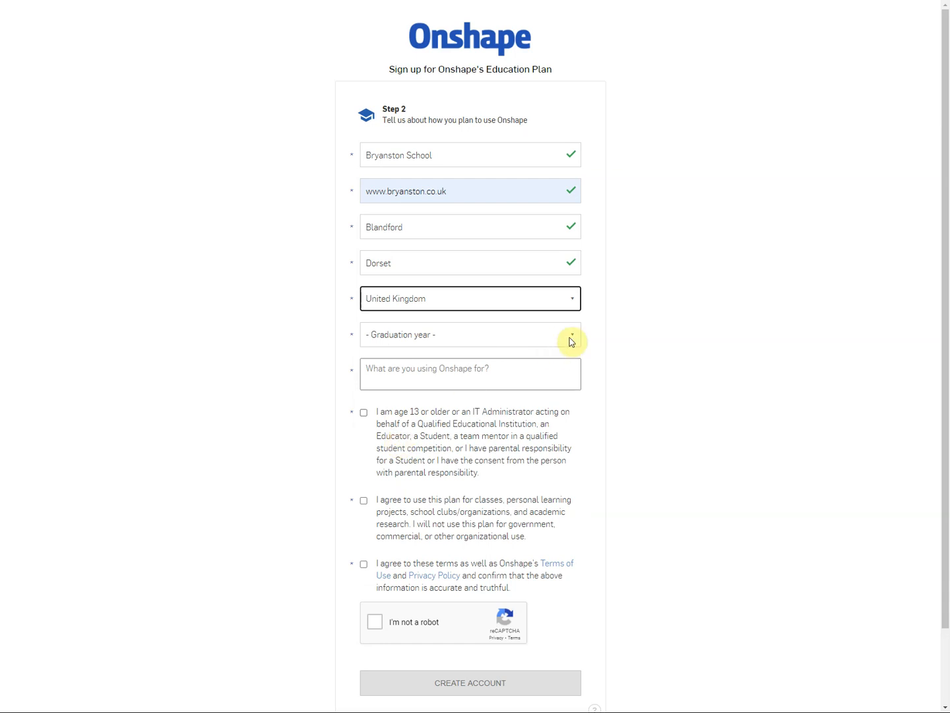
pyautogui.moveTo(570, 338)
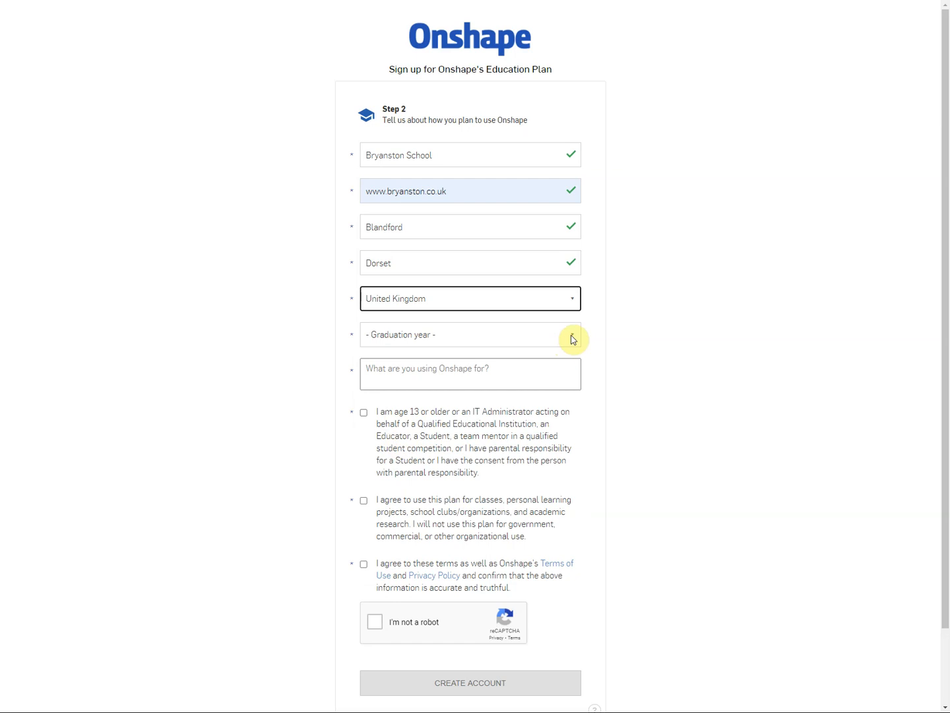
pyautogui.click(470, 336)
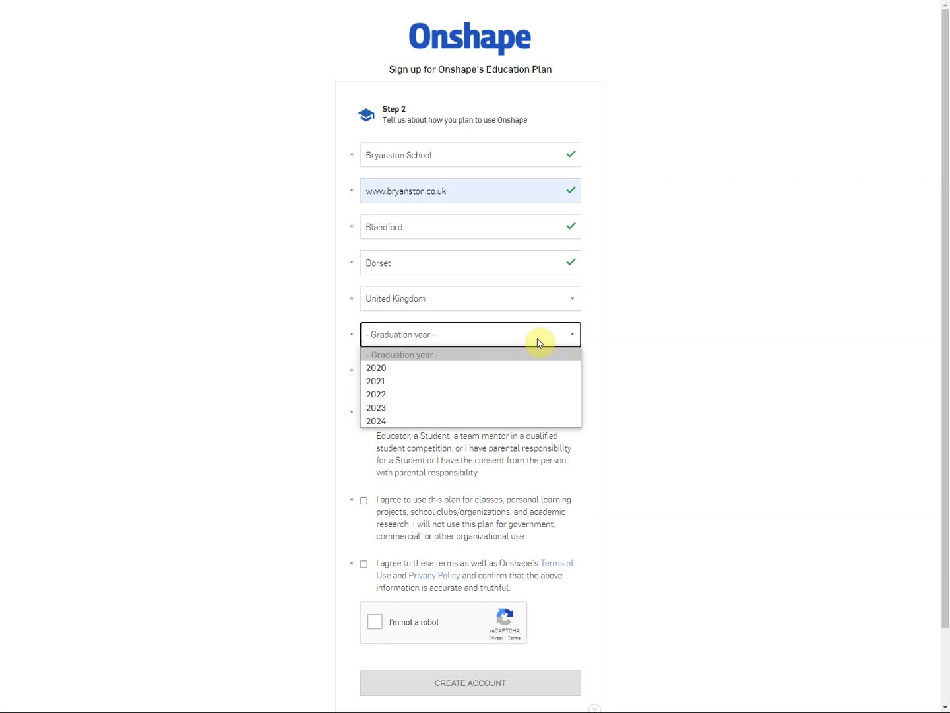
pyautogui.click(376, 419)
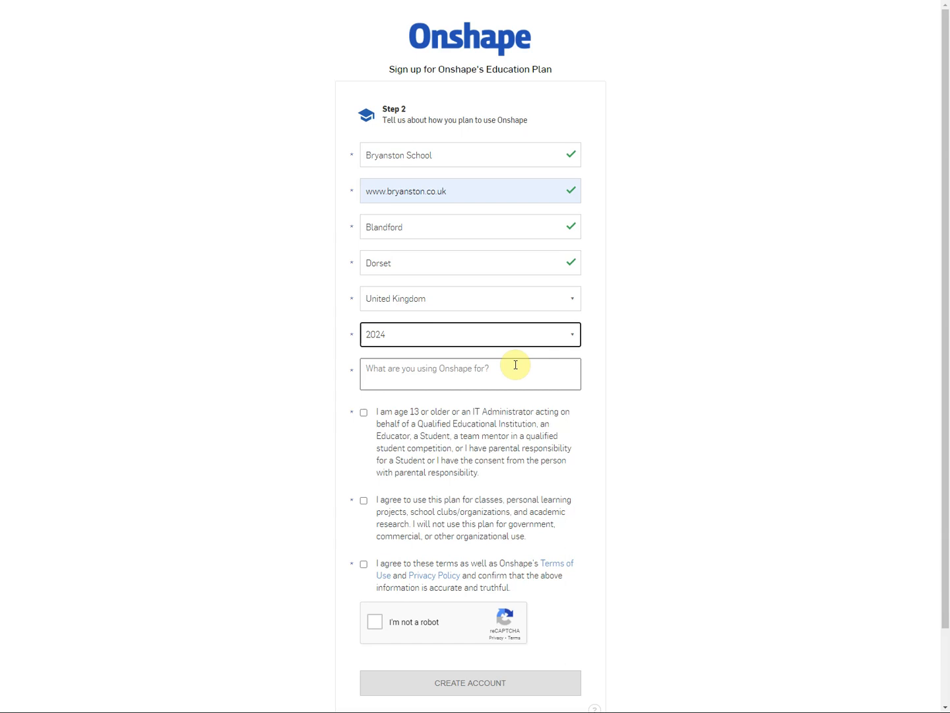
# Step: Enter 'D&T and project work' as the intended use
pyautogui.write('D')
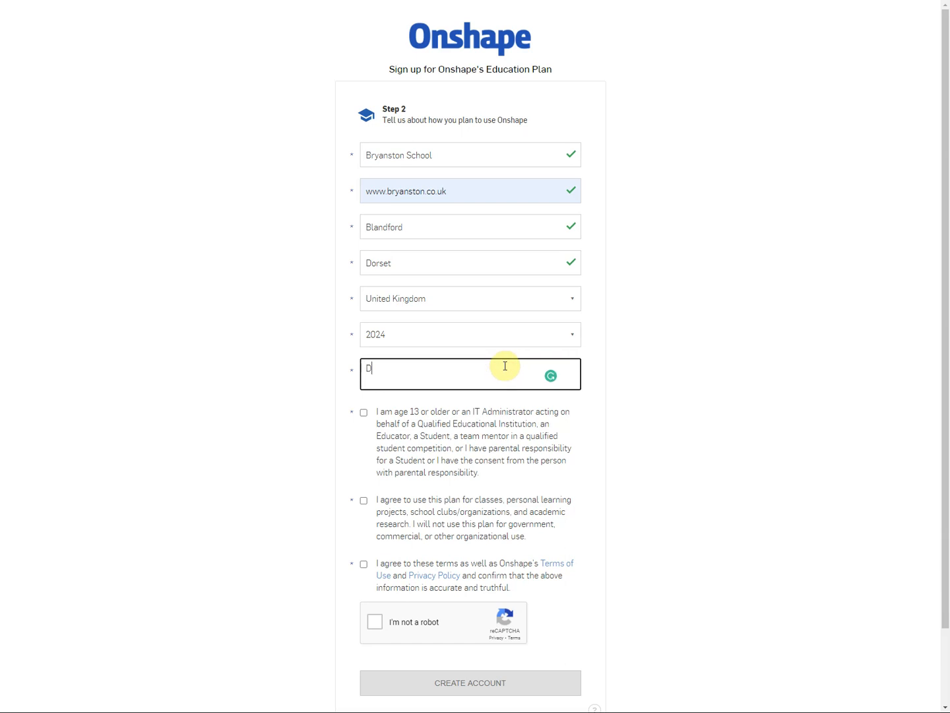
pyautogui.write('&T lessons a')
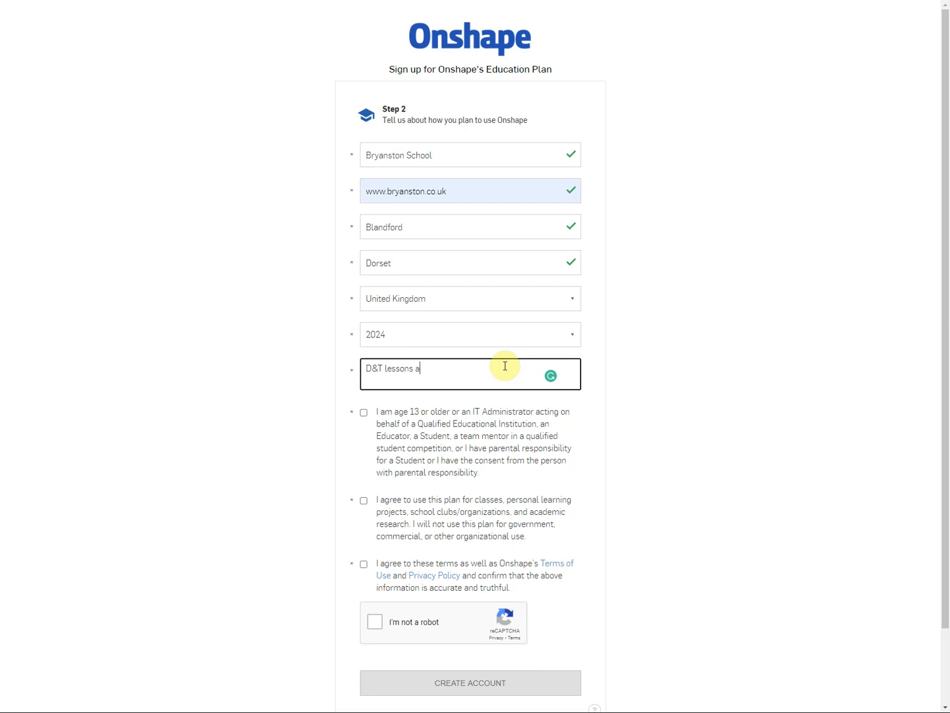
pyautogui.write('nd project')
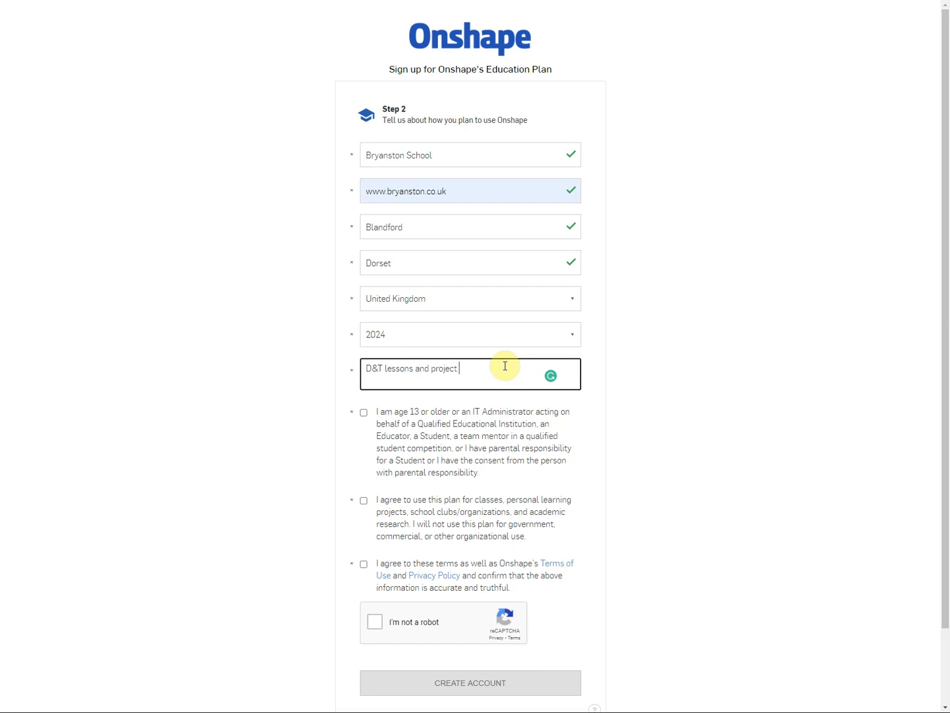
pyautogui.write('work')
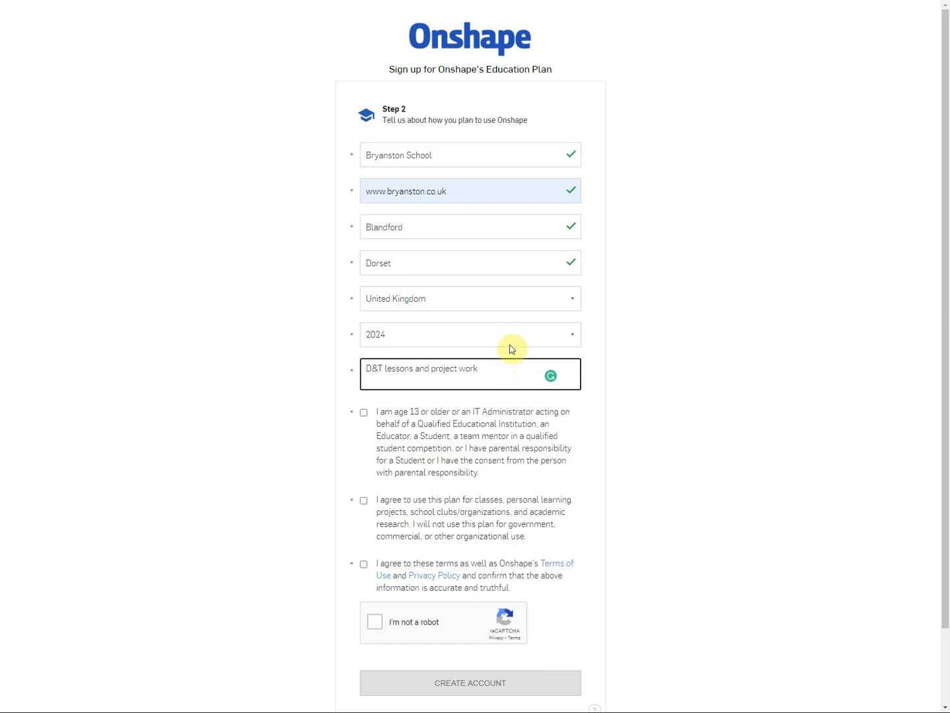
pyautogui.moveTo(361, 462)
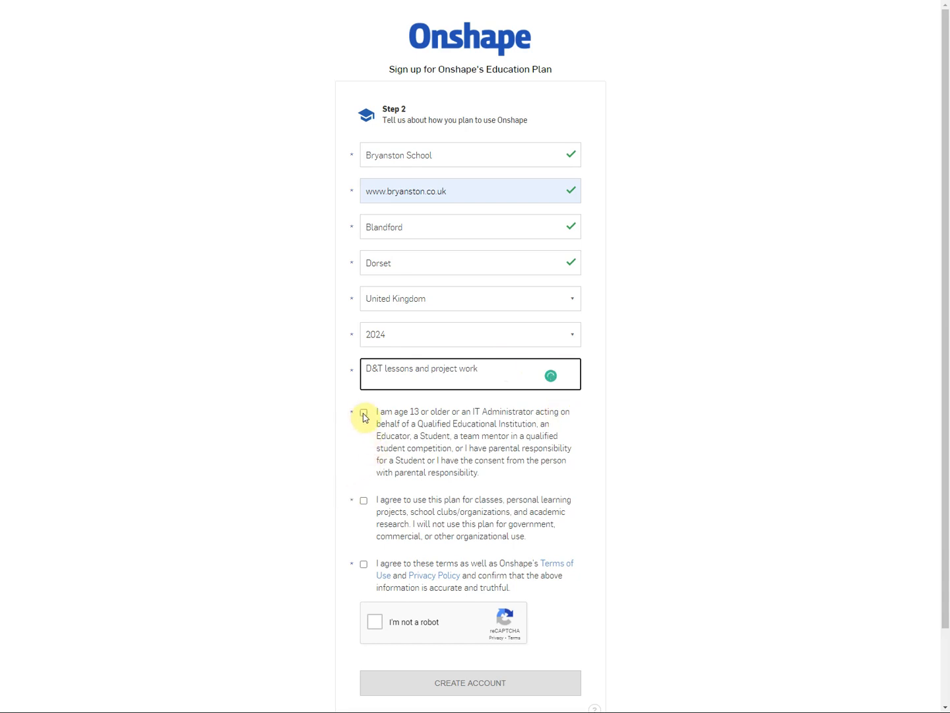
# Step: Accept the eligibility and education-only agreements, pass the reCAPTCHA and submit with CREATE ACCOUNT
pyautogui.click(365, 412)
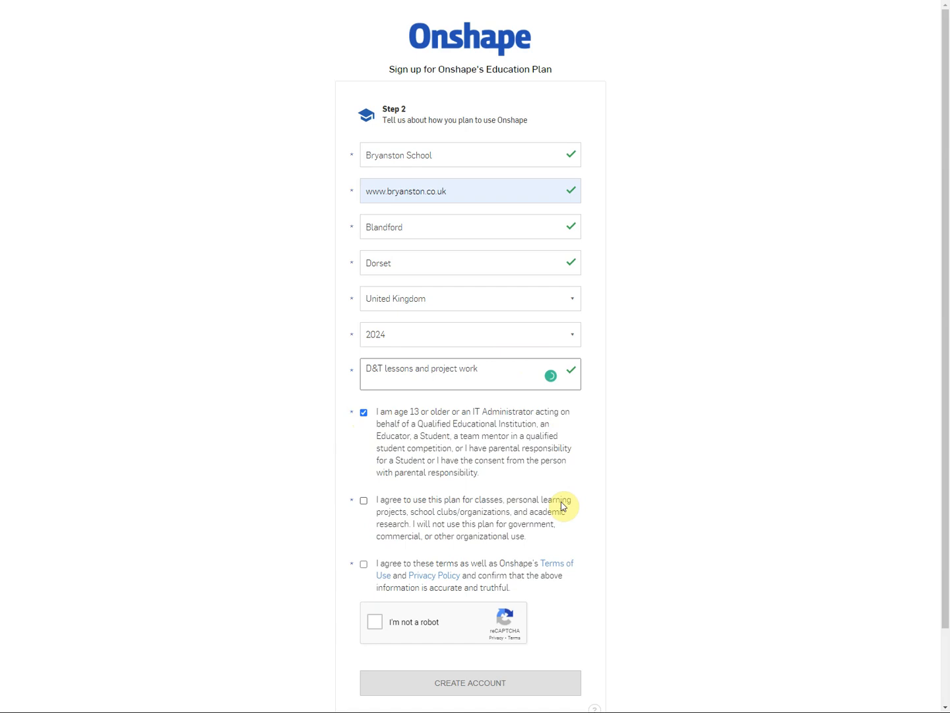
pyautogui.click(365, 501)
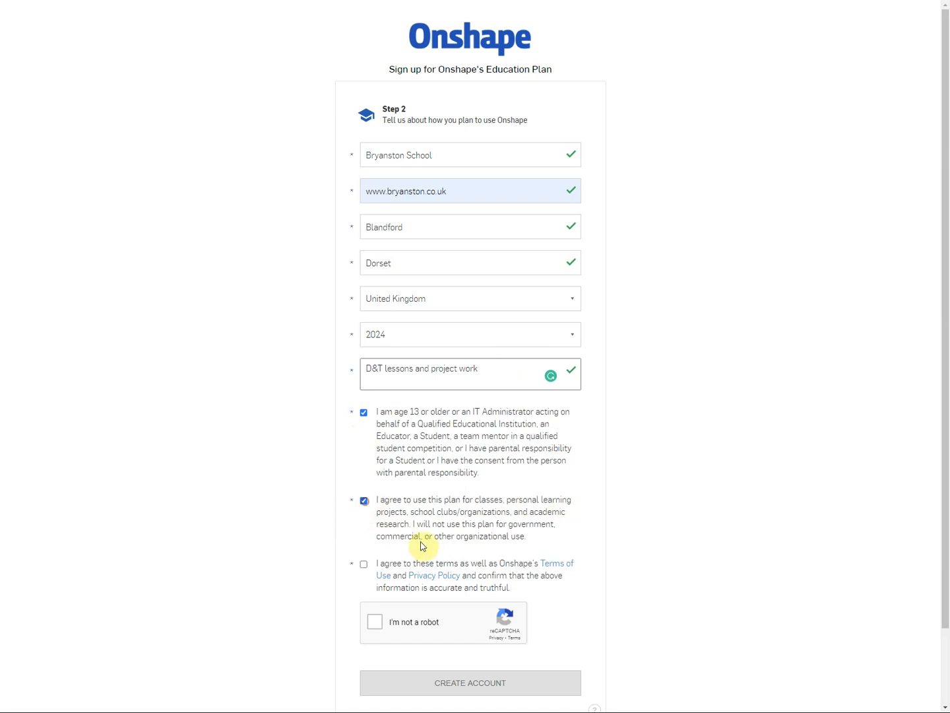
pyautogui.moveTo(506, 526)
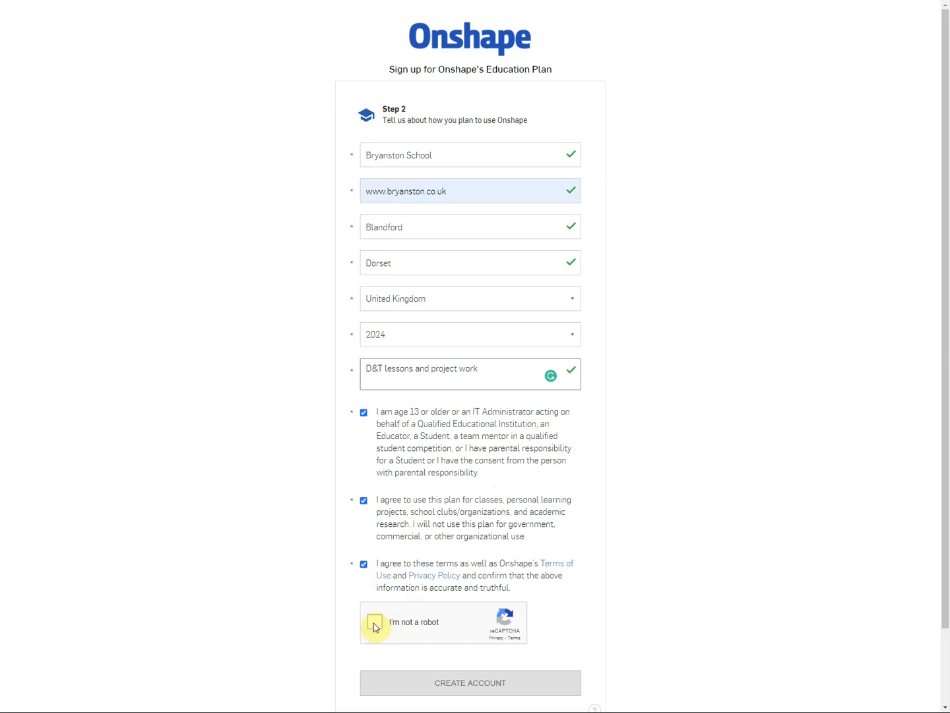
pyautogui.click(375, 621)
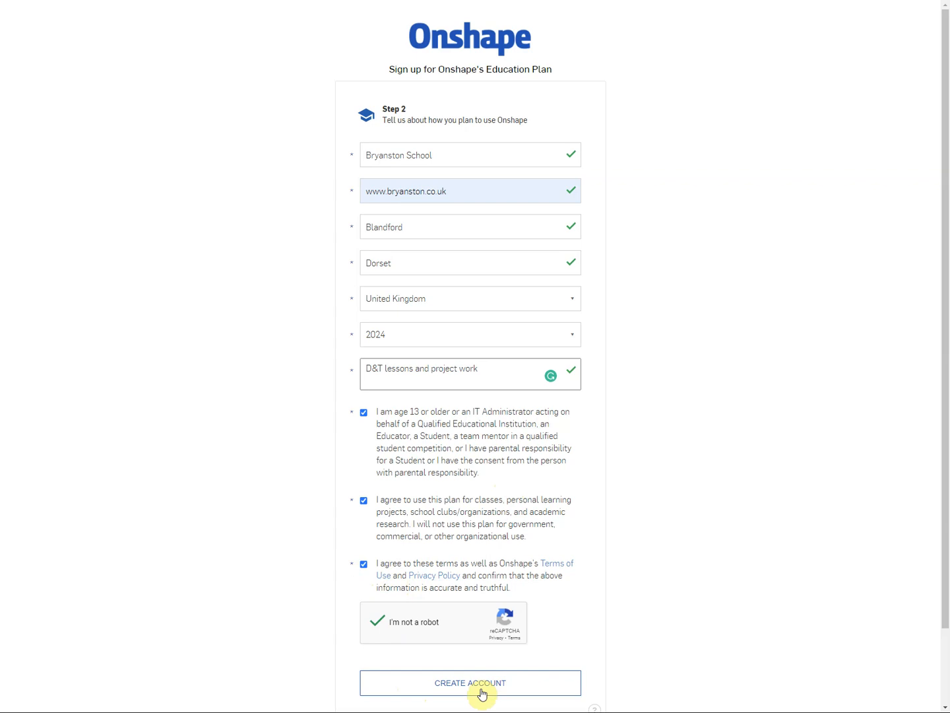
pyautogui.click(470, 684)
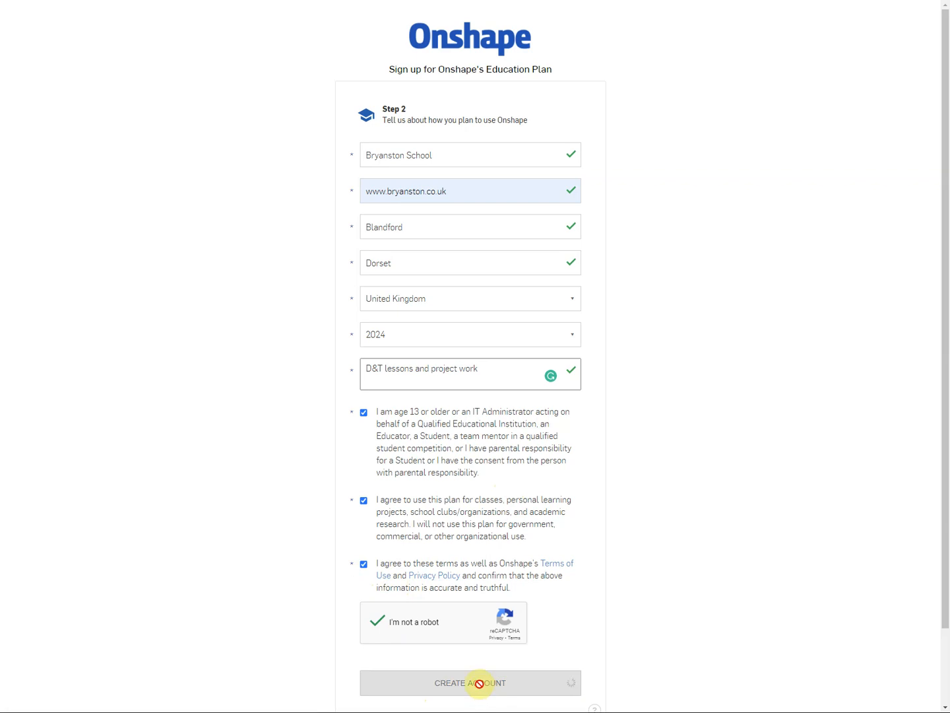
pyautogui.click(470, 682)
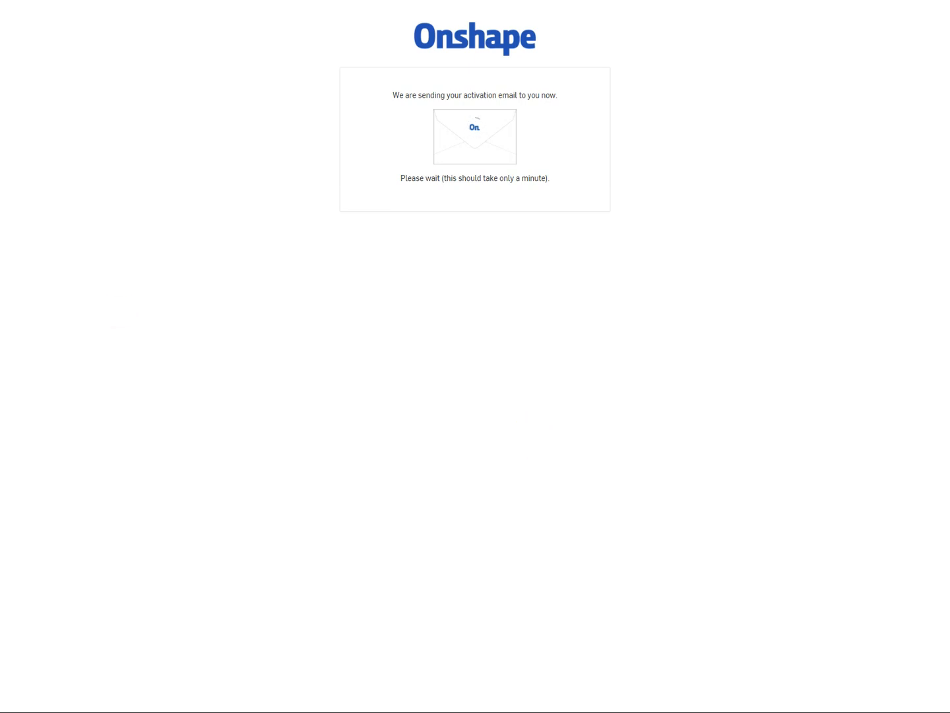
pyautogui.moveTo(257, 246)
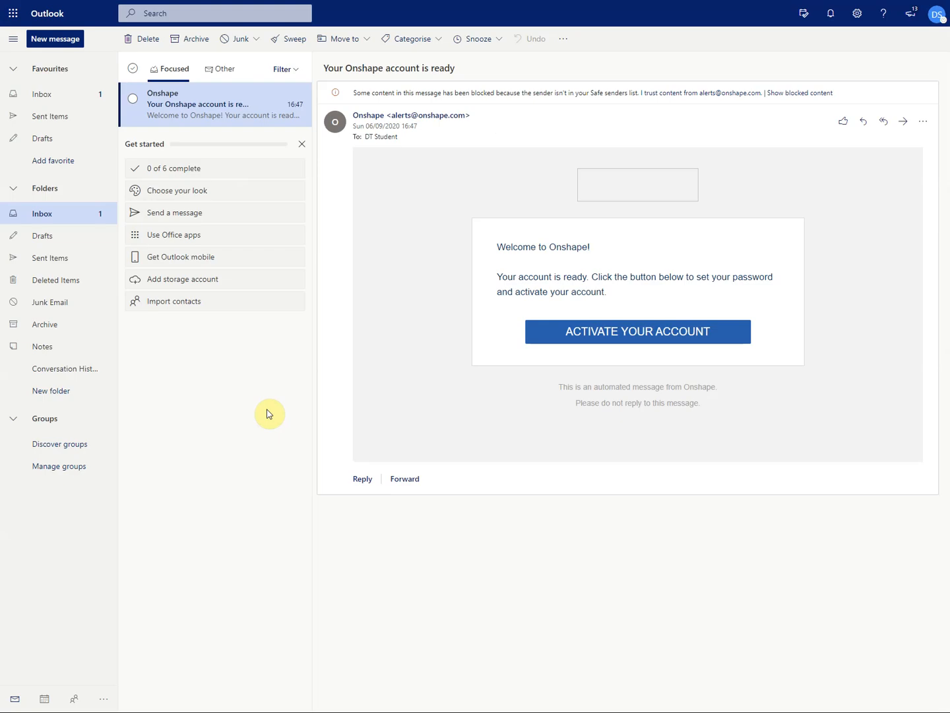
pyautogui.moveTo(269, 414)
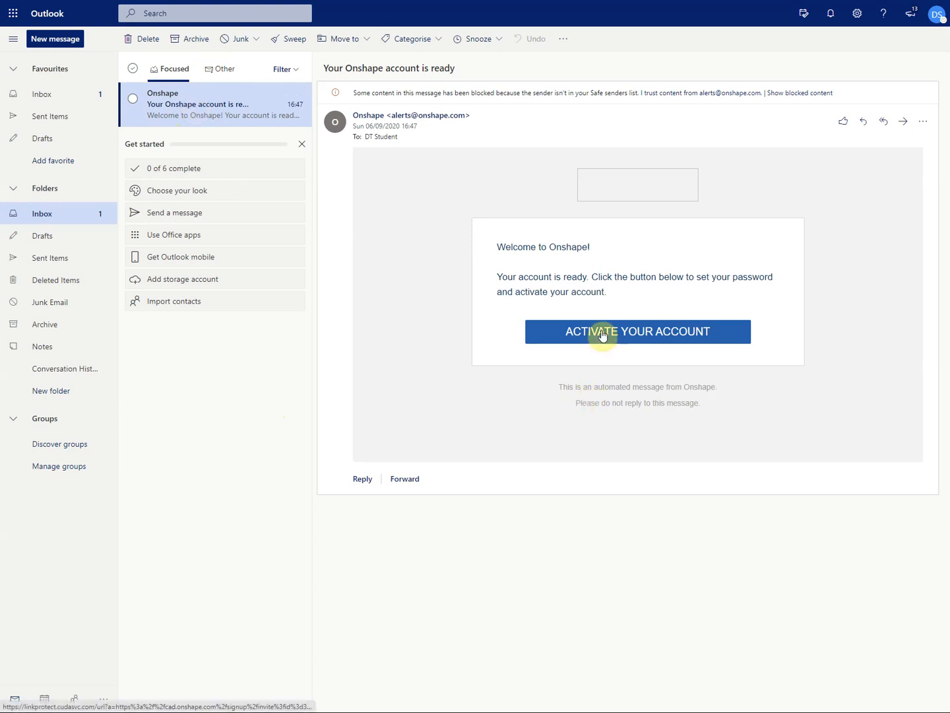
# Step: Follow the emailed ACTIVATE YOUR ACCOUNT link and enter the new password
pyautogui.click(636, 332)
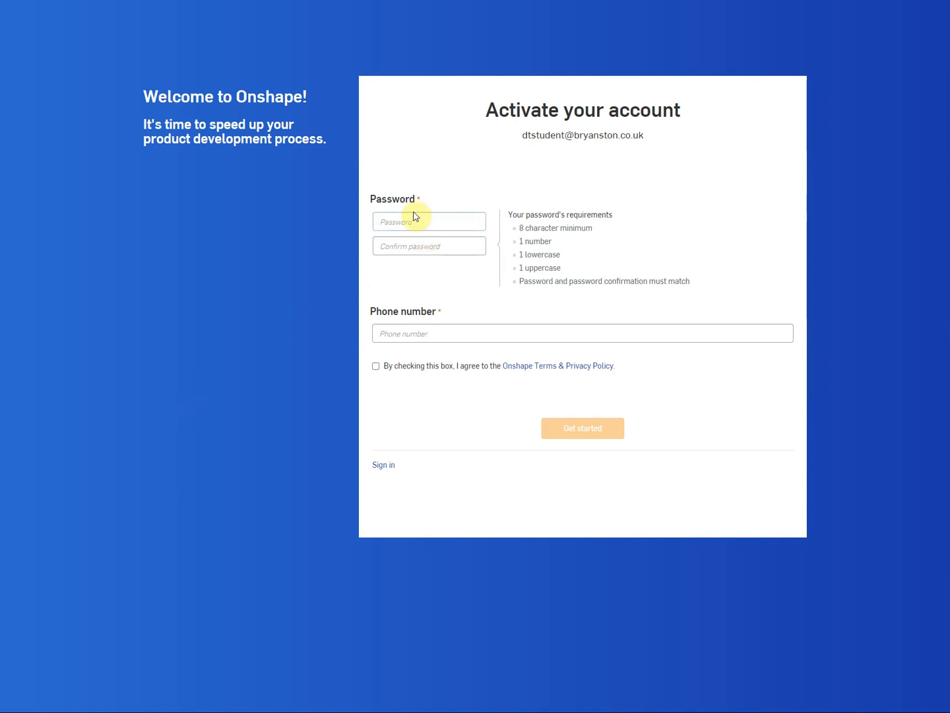
pyautogui.click(429, 222)
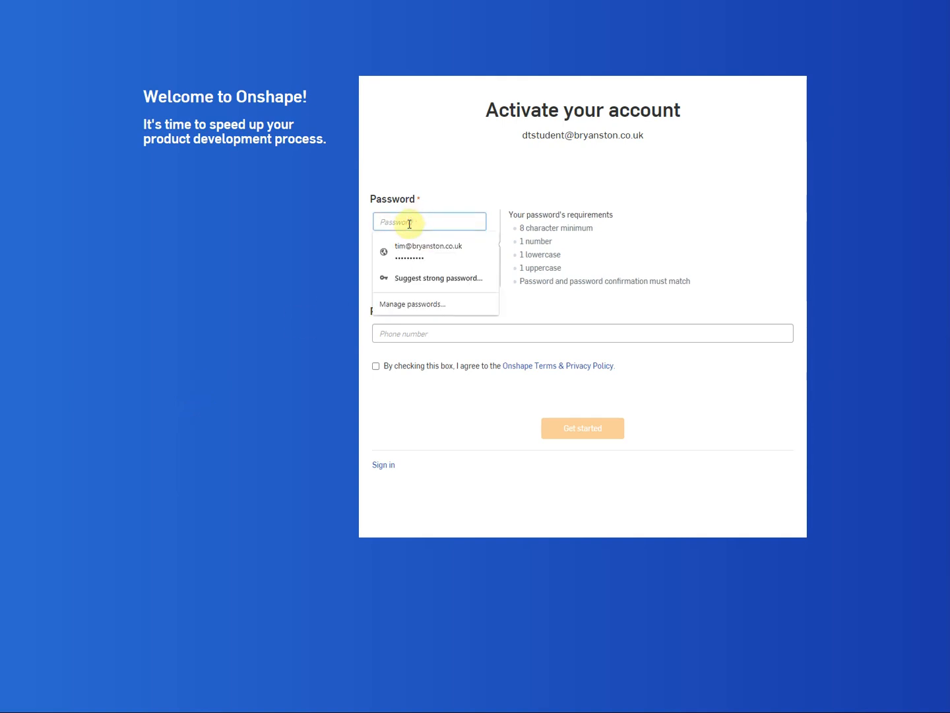
pyautogui.write('a')
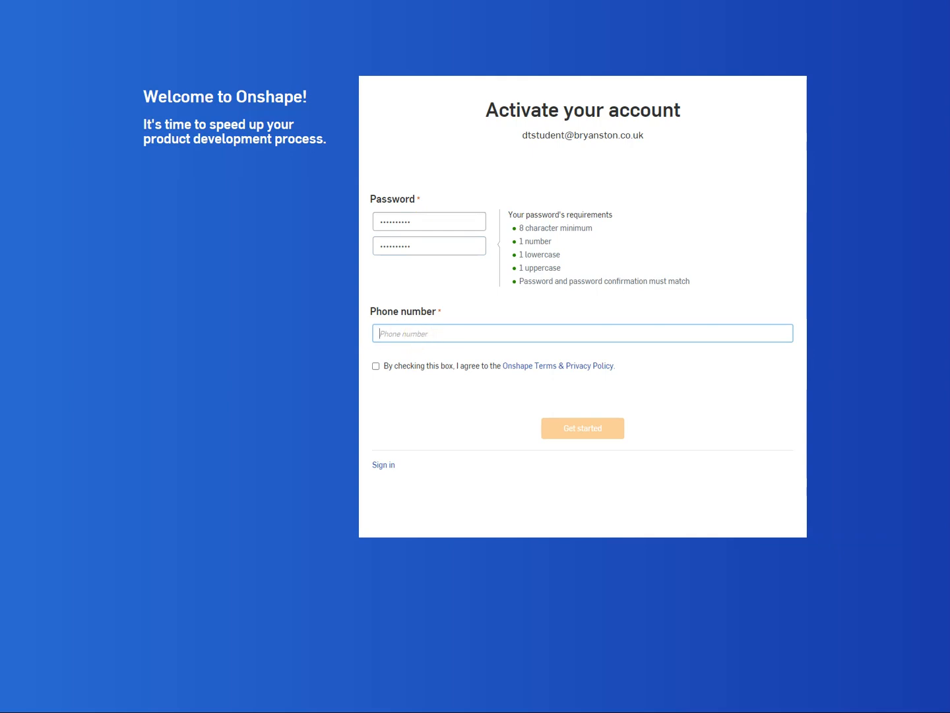
# Step: Enter the phone number, accept the Terms & Privacy Policy and finish with Get started
pyautogui.click(375, 365)
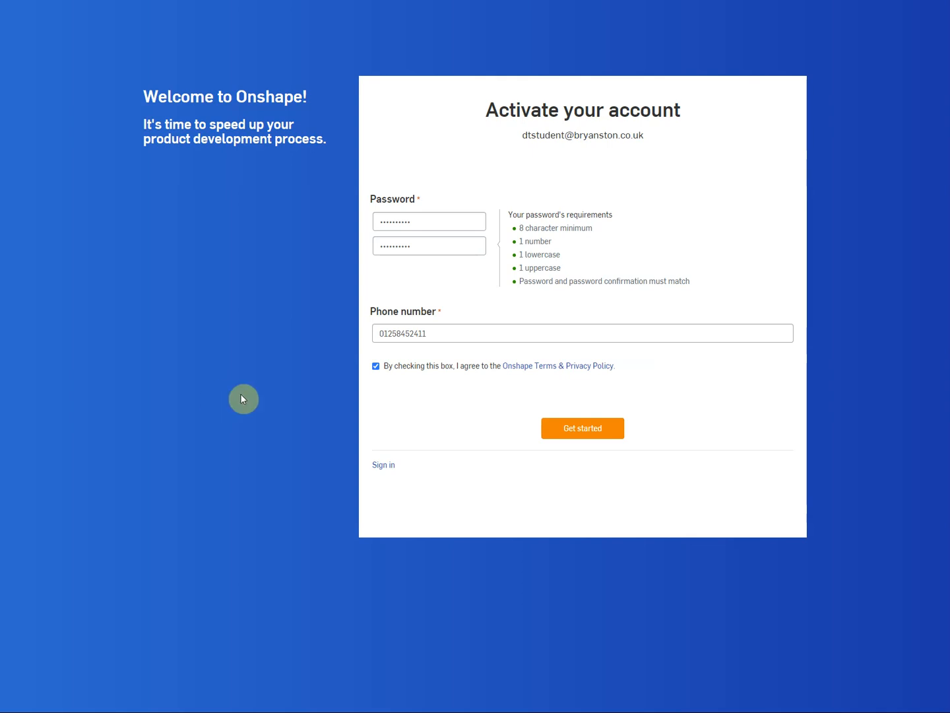
pyautogui.click(386, 333)
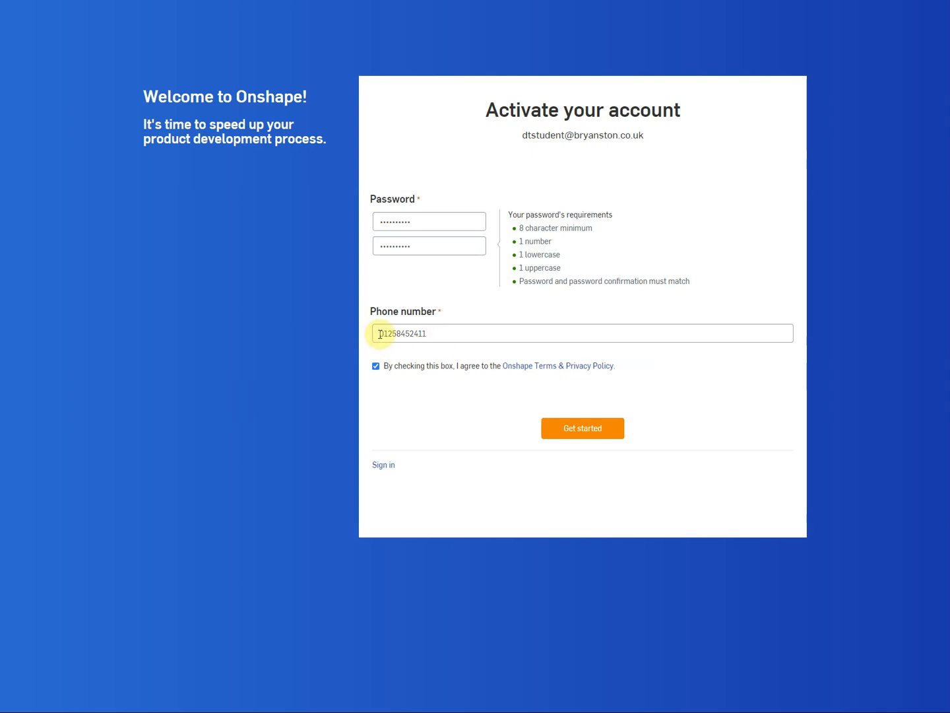
pyautogui.moveTo(451, 334)
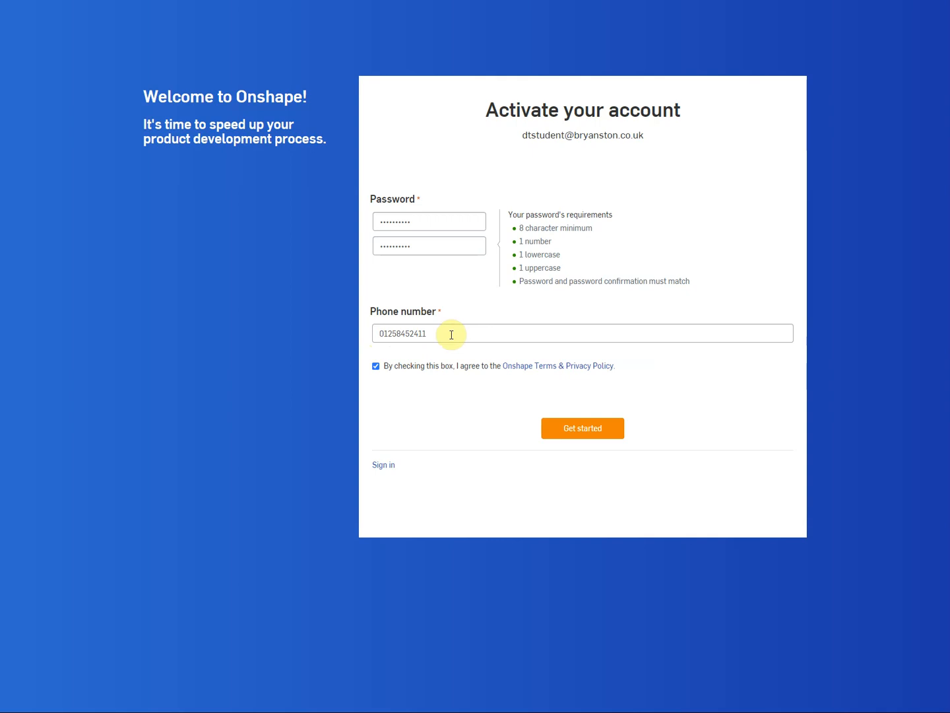
pyautogui.moveTo(453, 394)
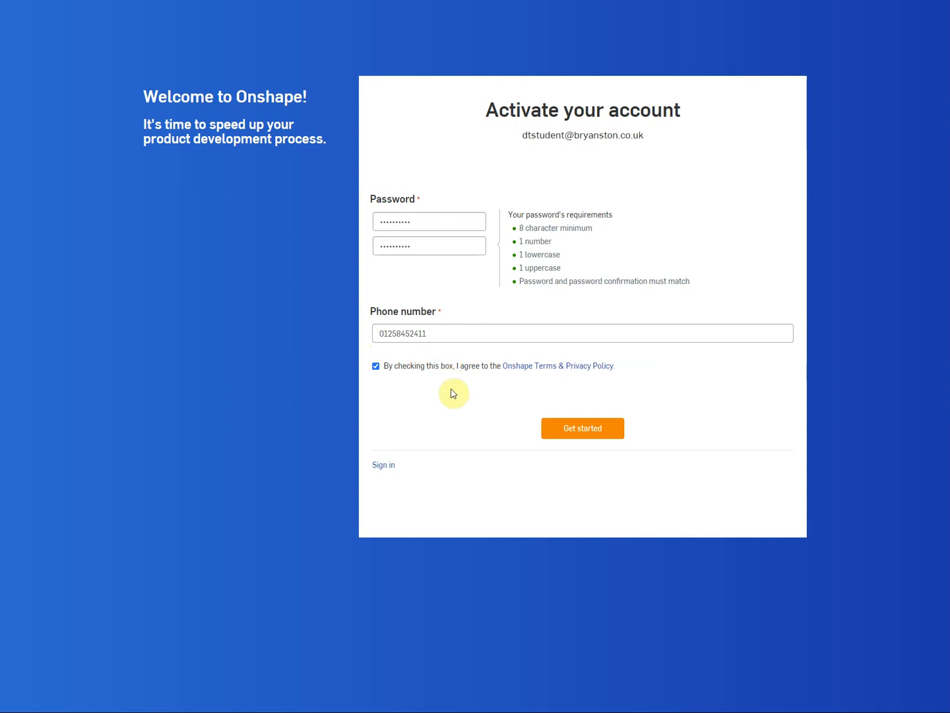
pyautogui.moveTo(454, 393)
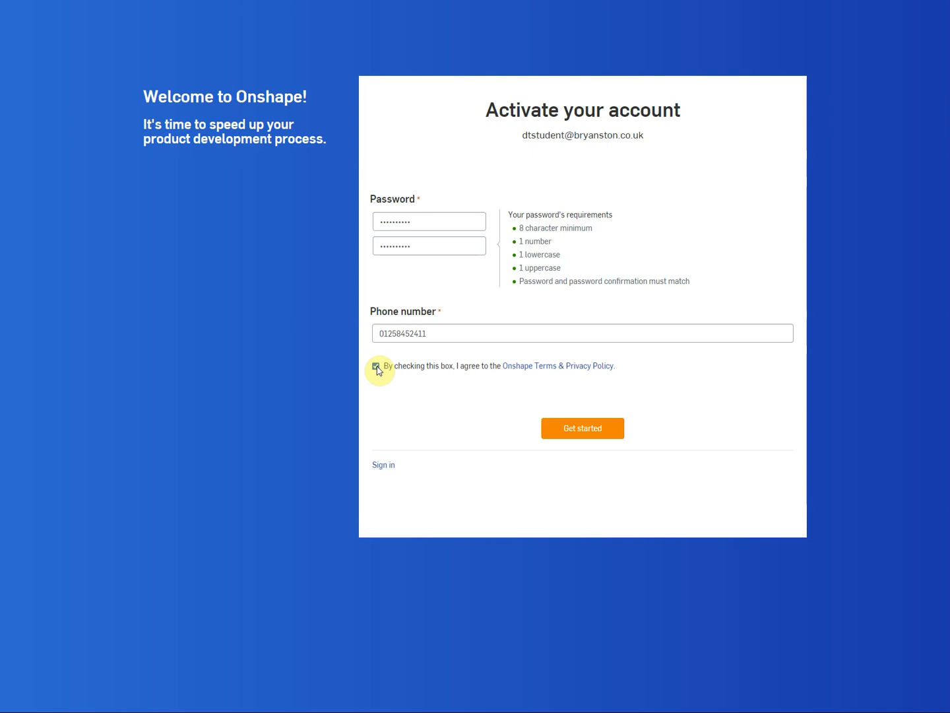
pyautogui.click(375, 365)
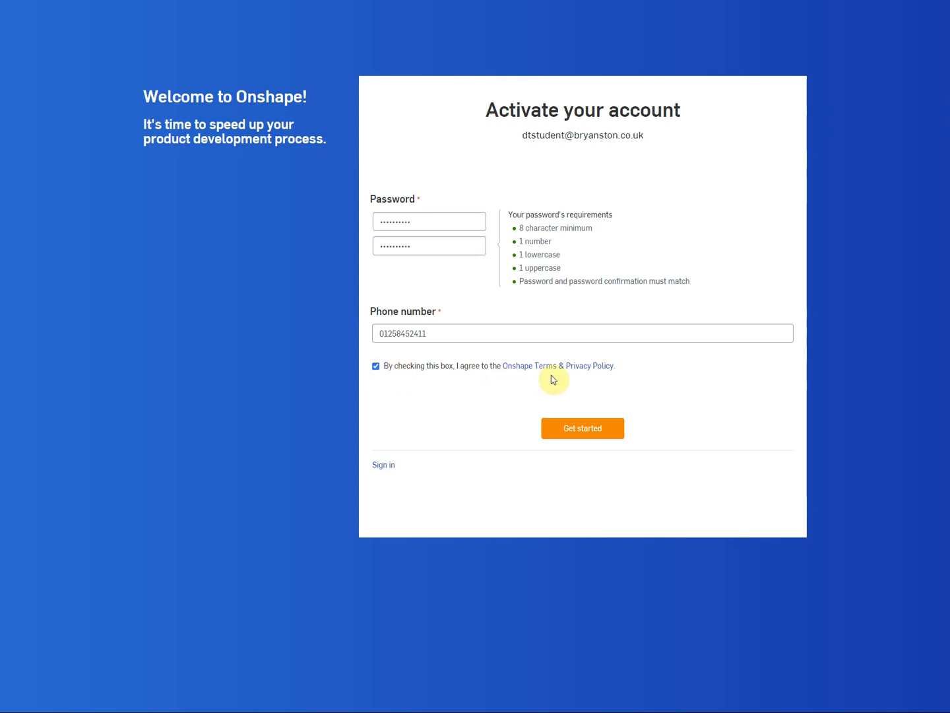
pyautogui.moveTo(536, 396)
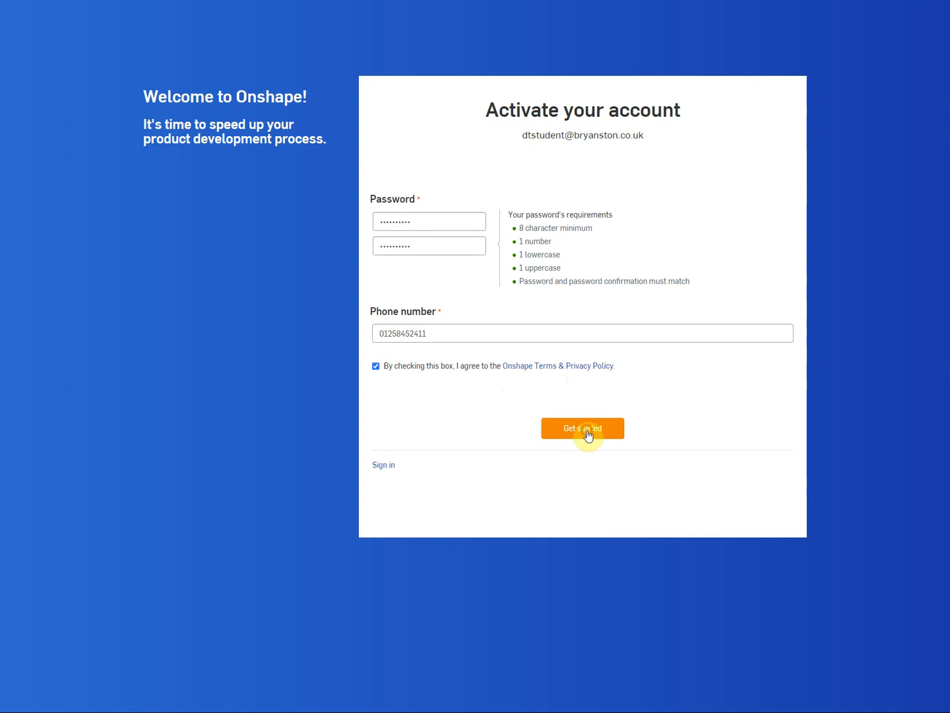
pyautogui.click(583, 428)
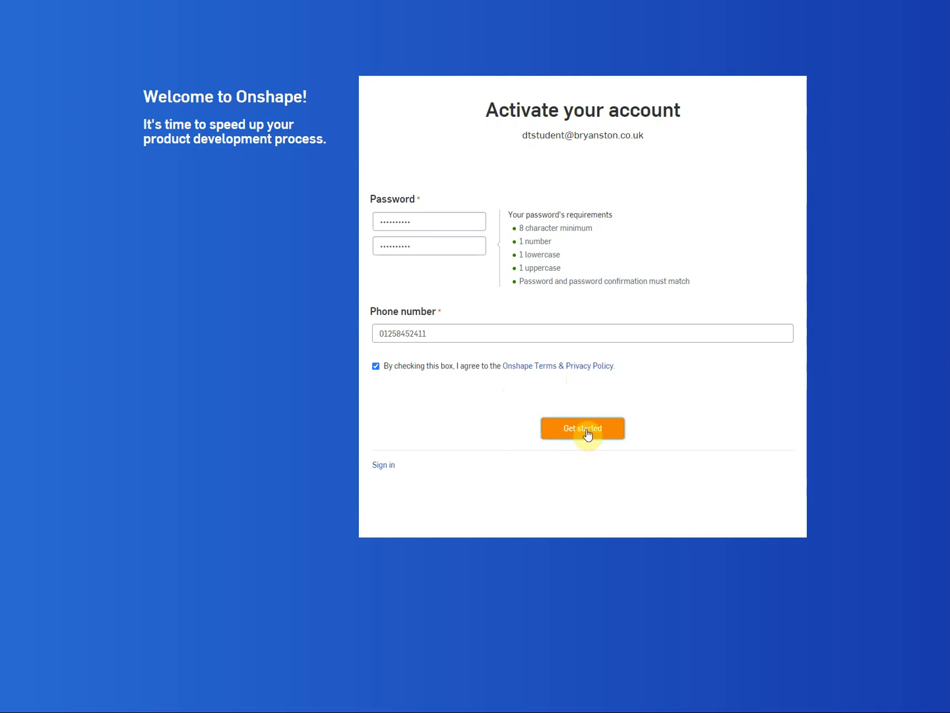
pyautogui.click(582, 427)
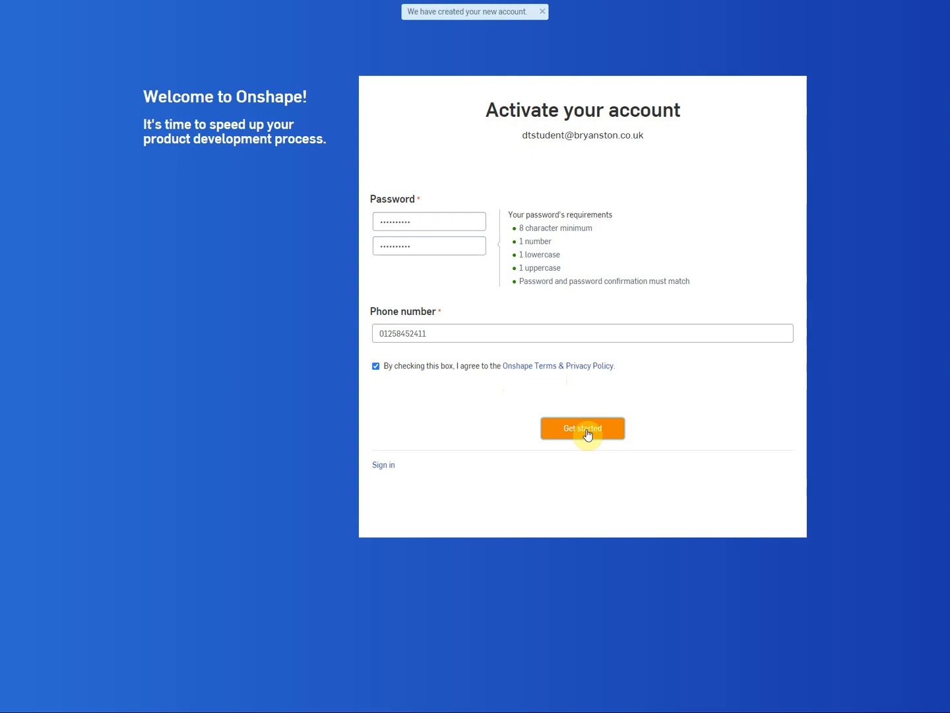
pyautogui.click(582, 428)
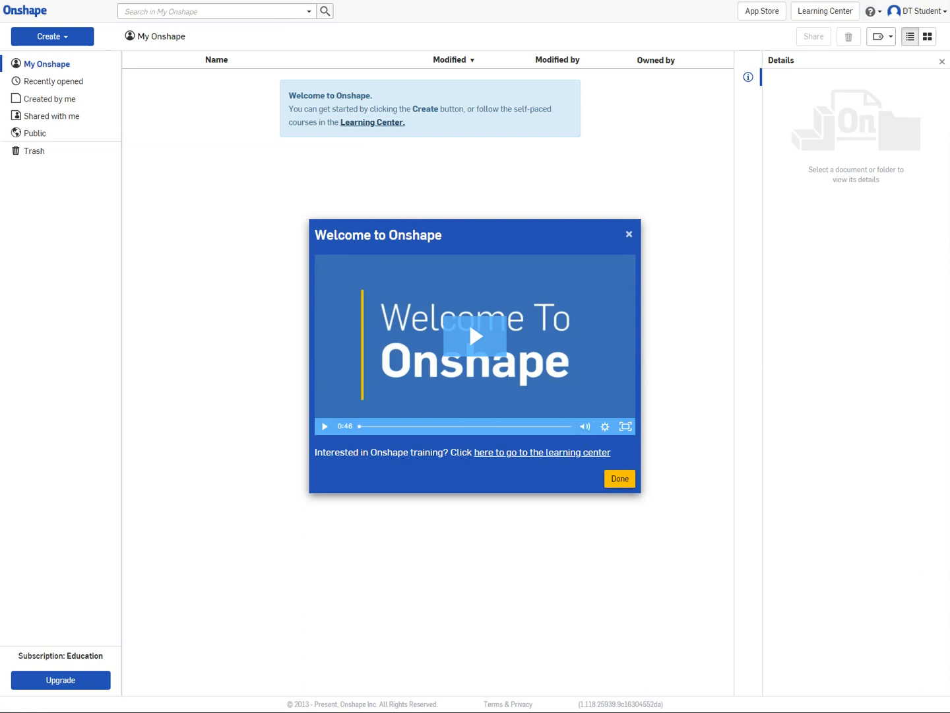
pyautogui.click(619, 478)
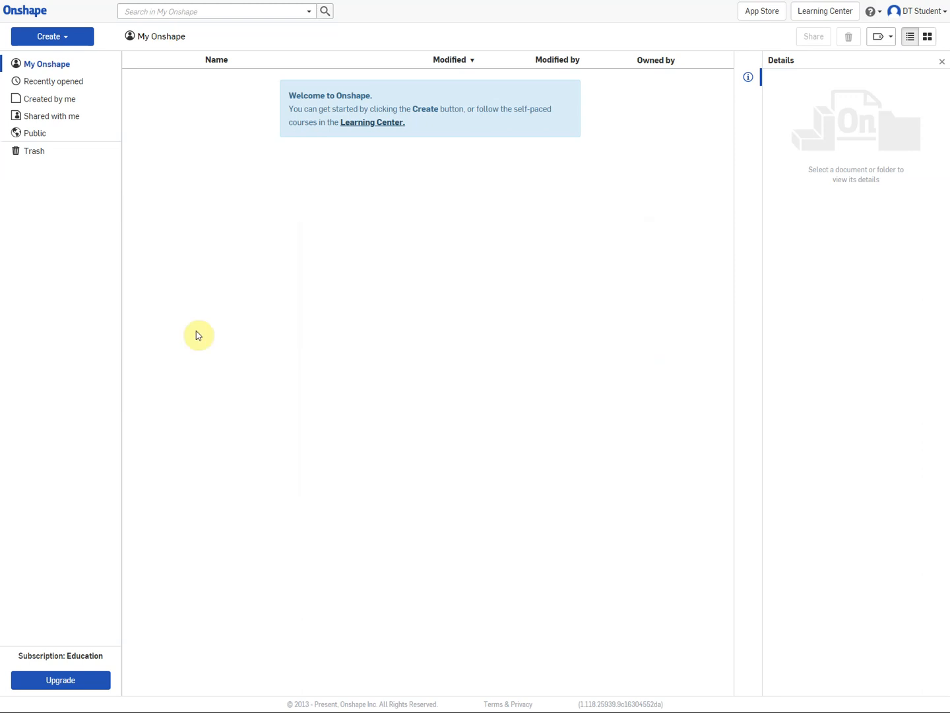
pyautogui.moveTo(368, 363)
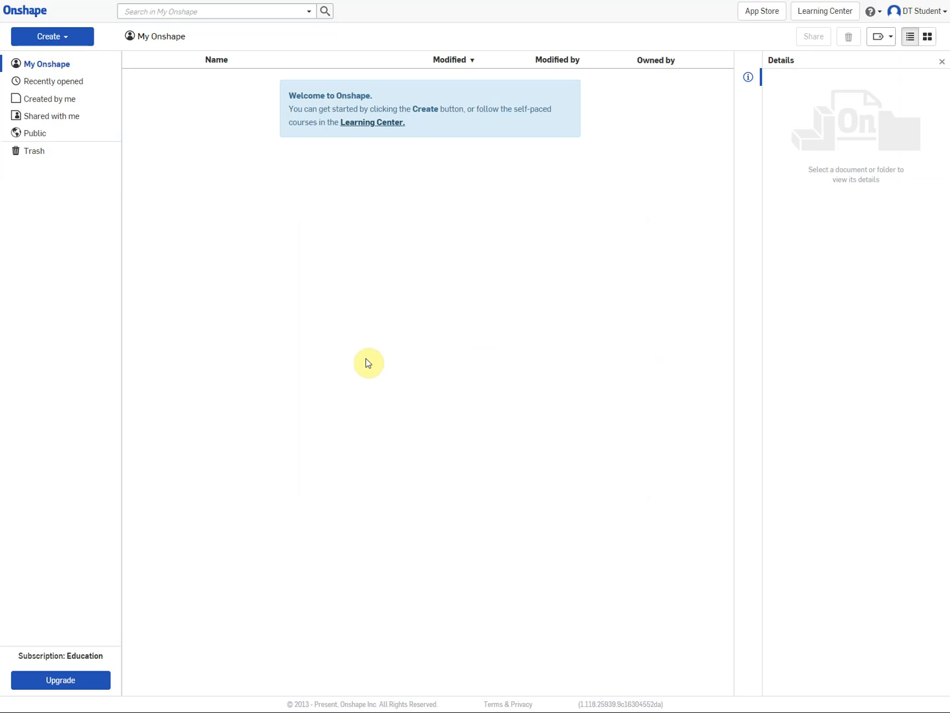
pyautogui.moveTo(879, 111)
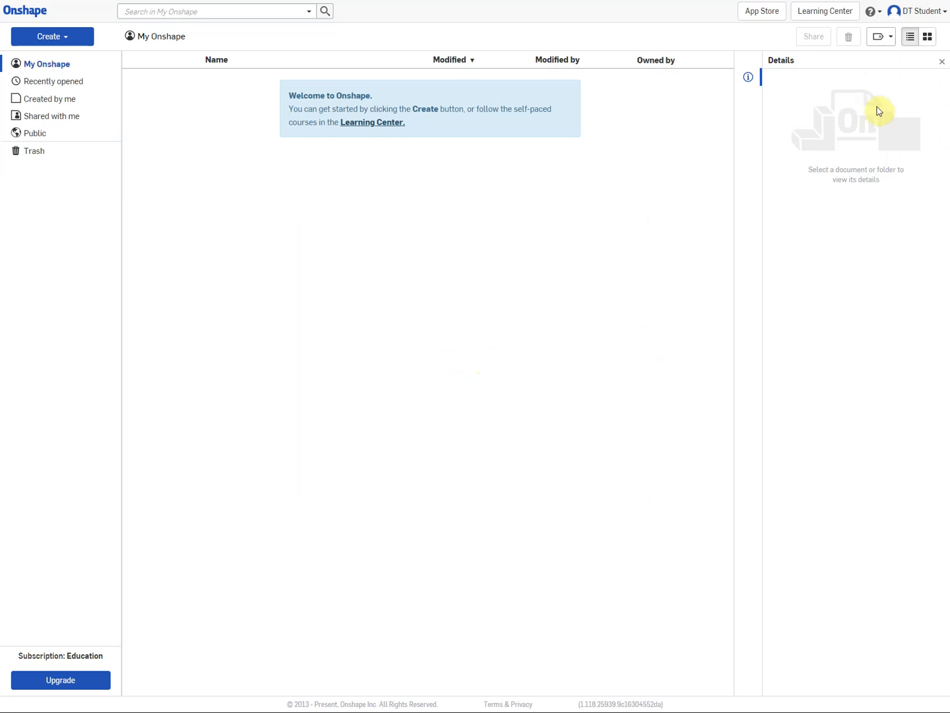
pyautogui.moveTo(874, 108)
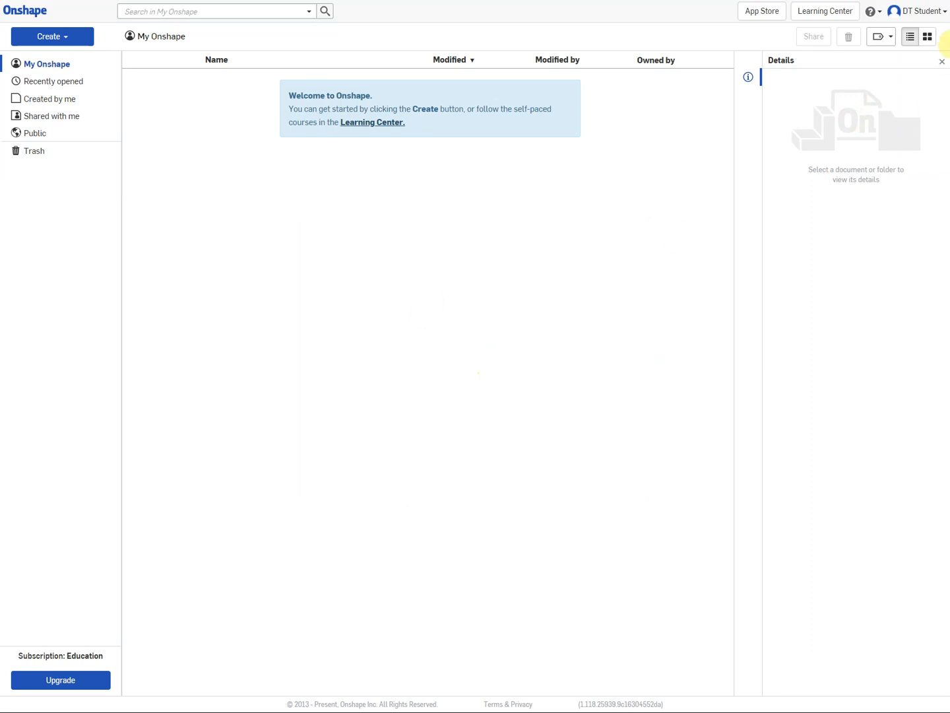
# Step: Go to My account Preferences from the account menu
pyautogui.click(918, 10)
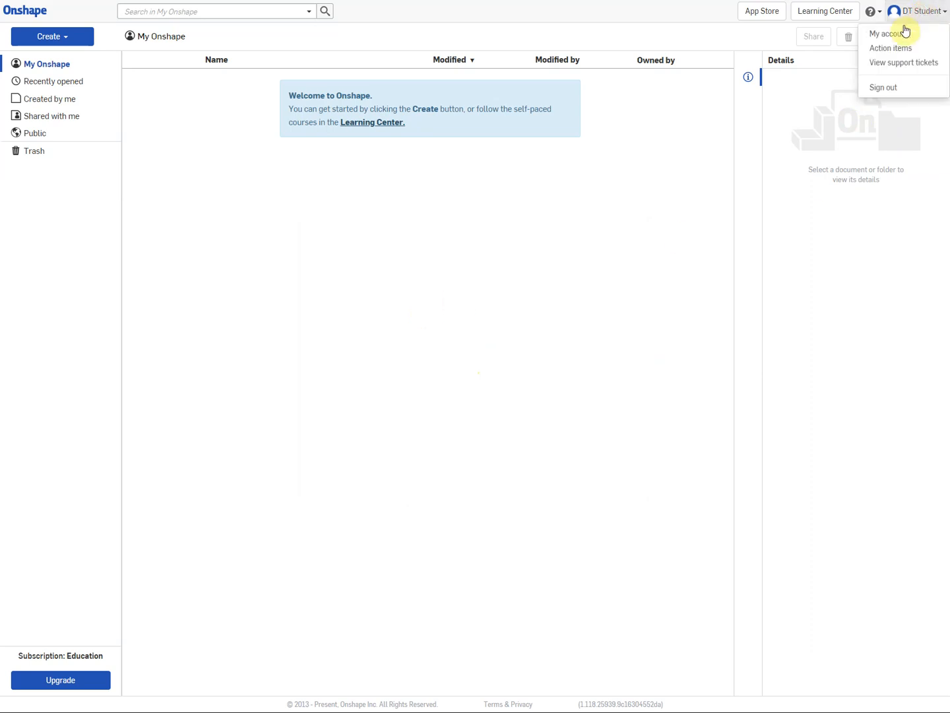
pyautogui.click(885, 33)
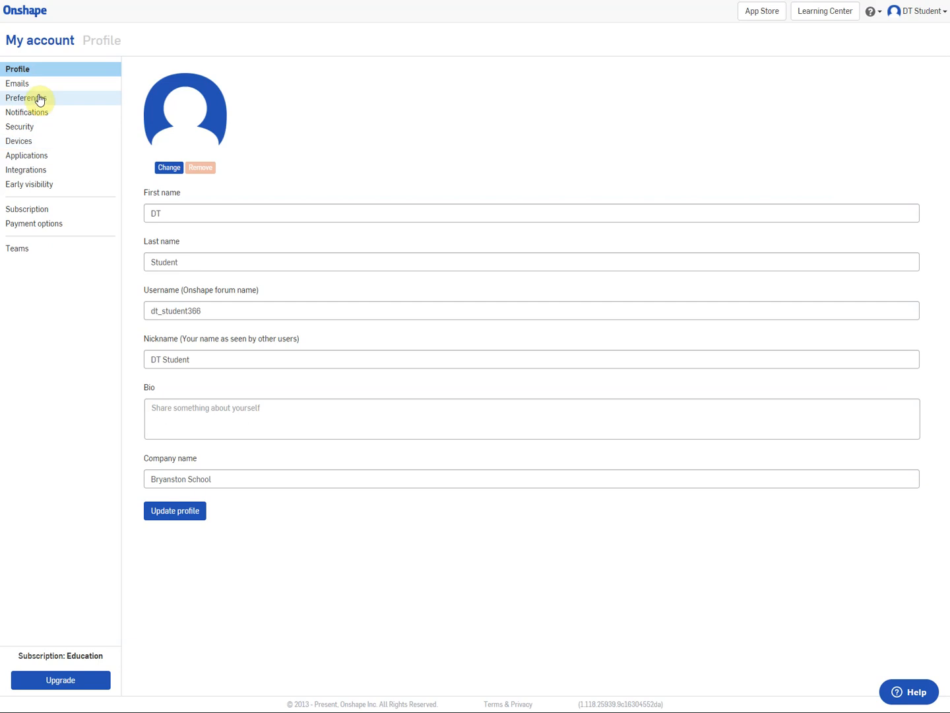
pyautogui.click(26, 98)
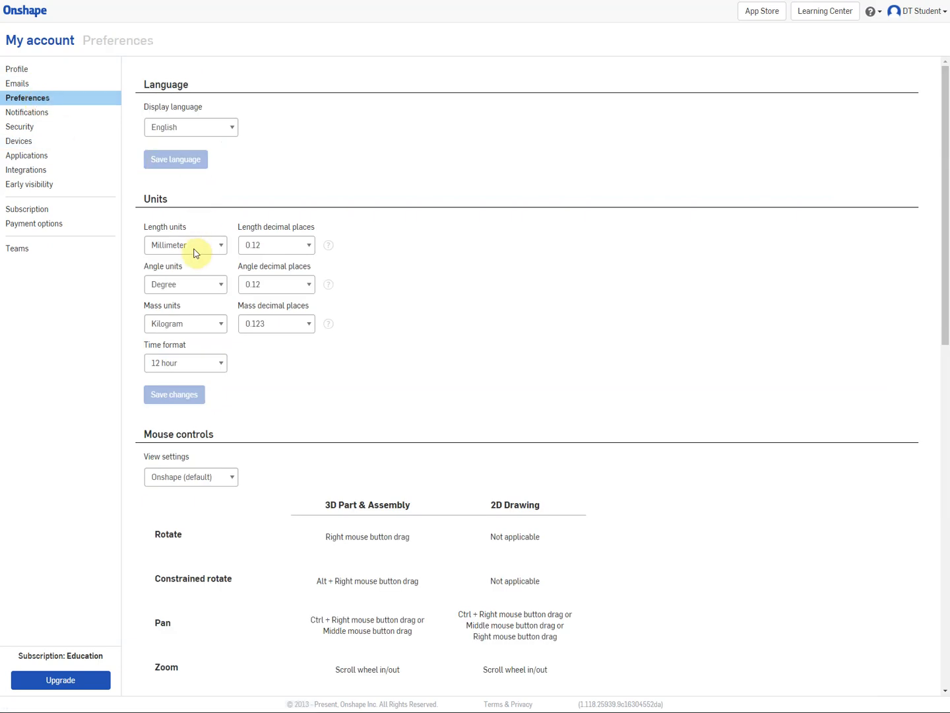
pyautogui.moveTo(223, 251)
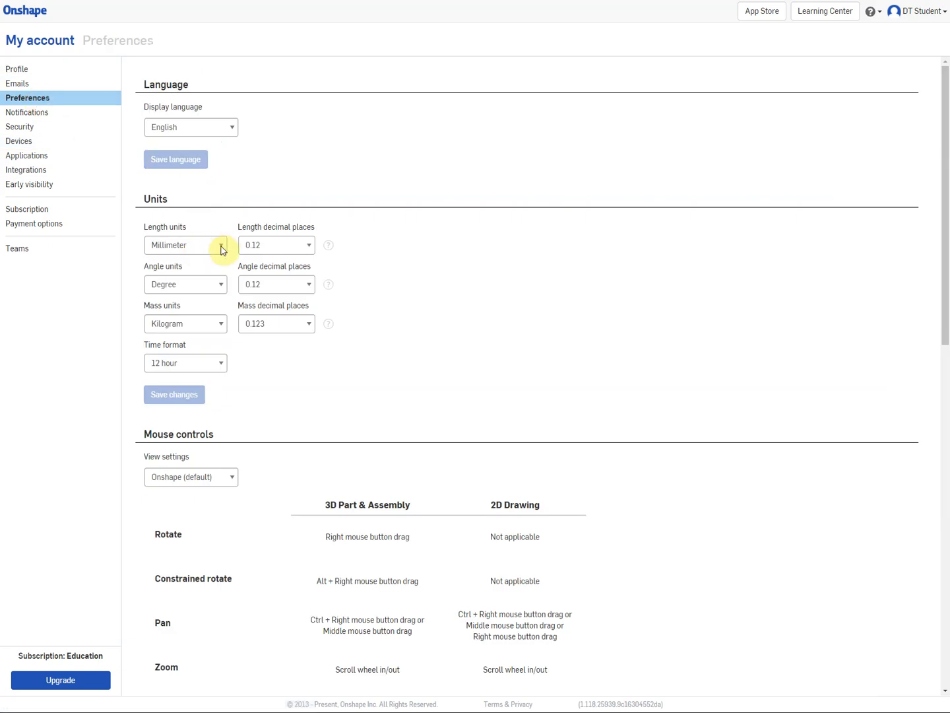
# Step: Set Length units to Millimeter, Mass units to Kilogram and Time format to 24 hour
pyautogui.click(184, 246)
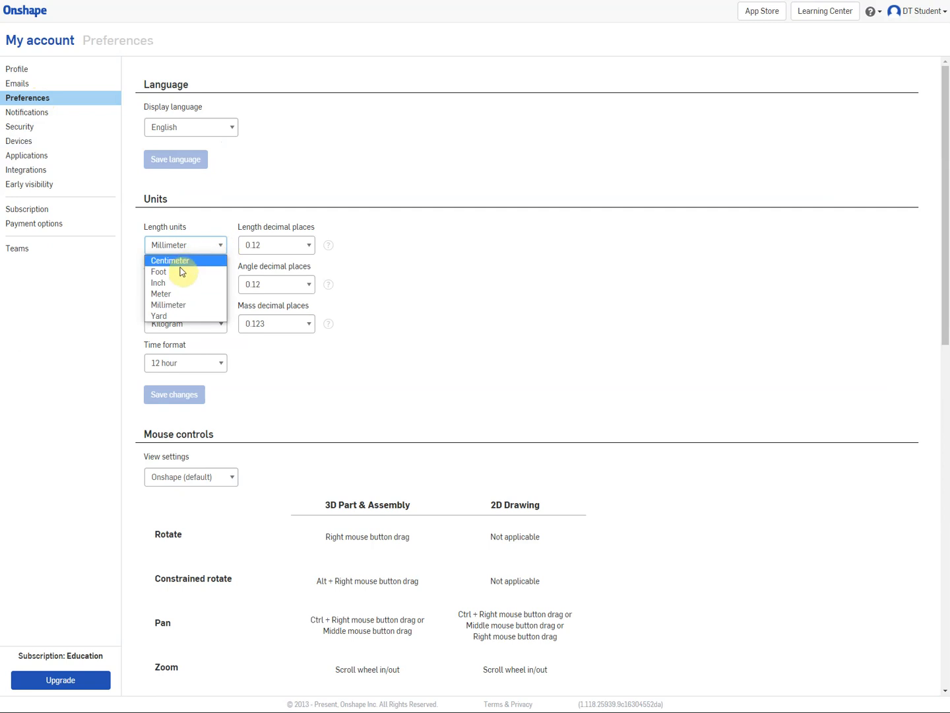
pyautogui.moveTo(169, 304)
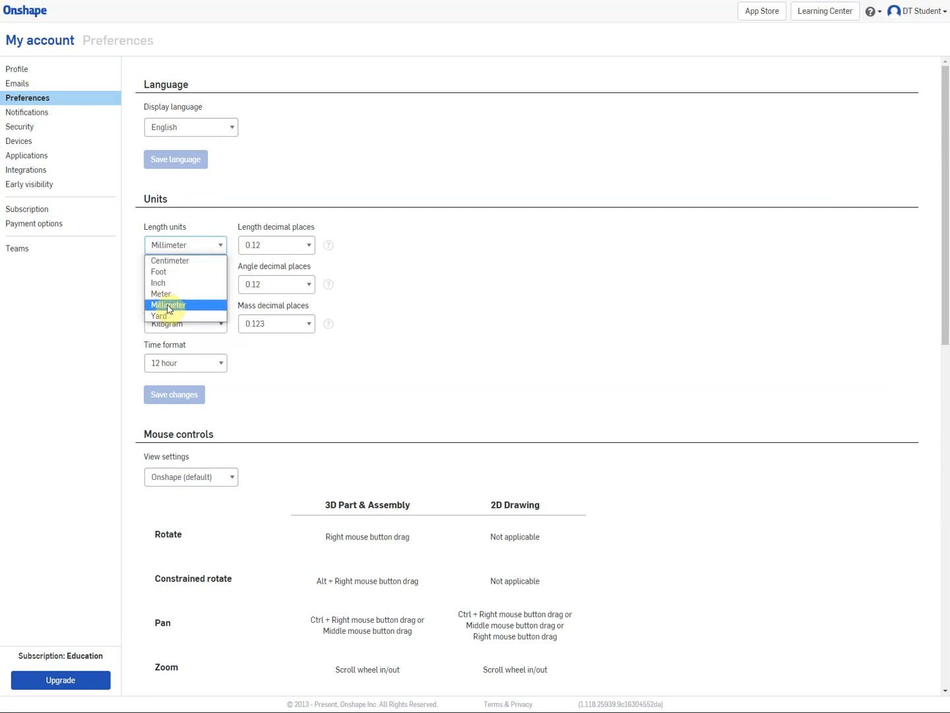
pyautogui.click(168, 304)
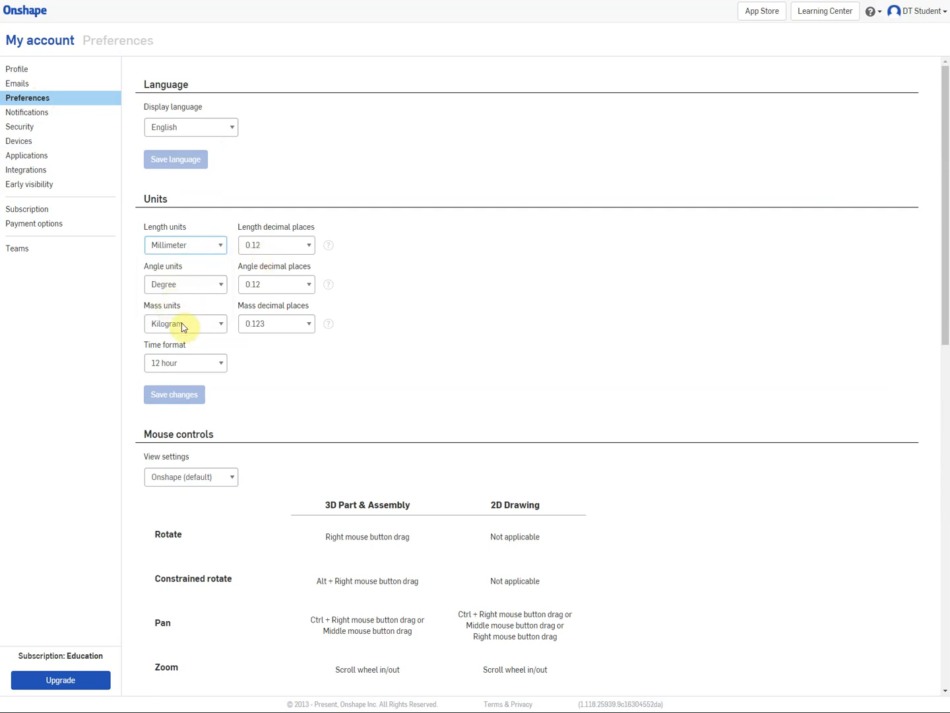
pyautogui.click(185, 323)
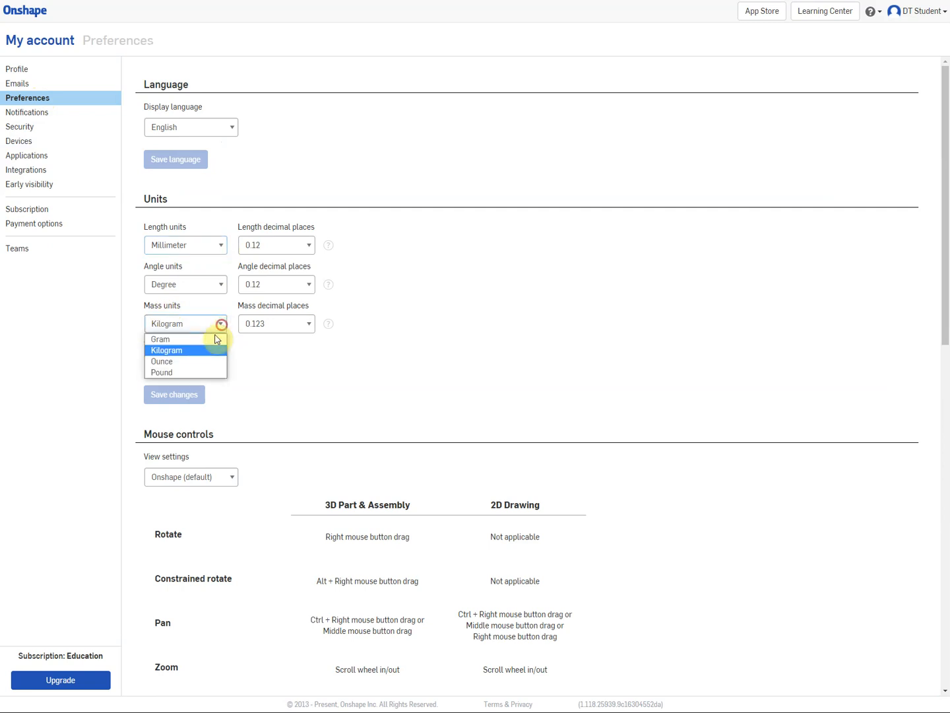
pyautogui.moveTo(164, 372)
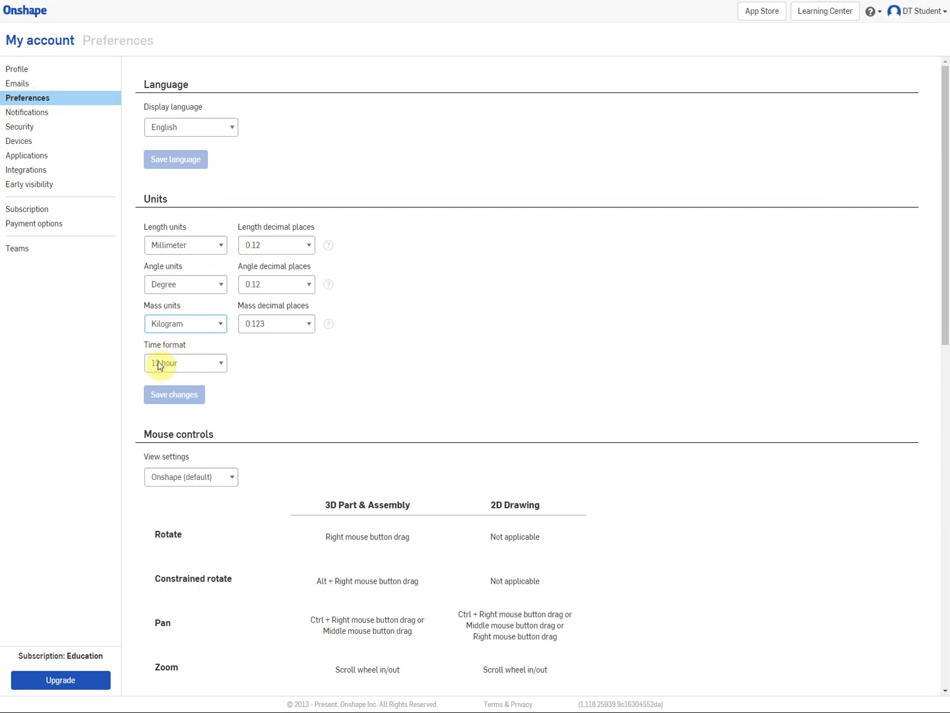
pyautogui.click(185, 362)
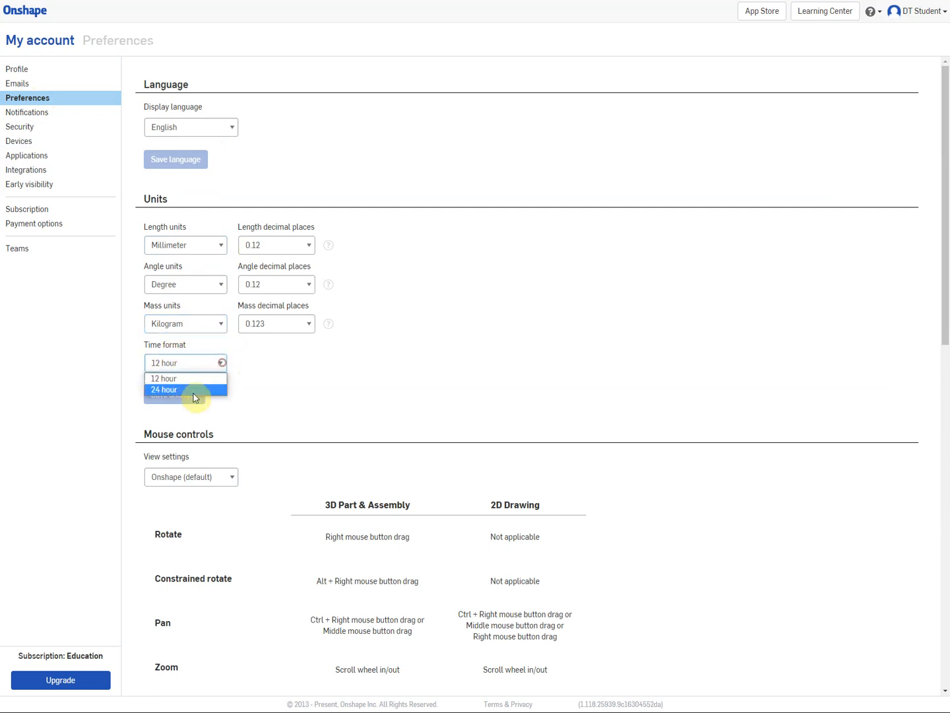
pyautogui.click(163, 389)
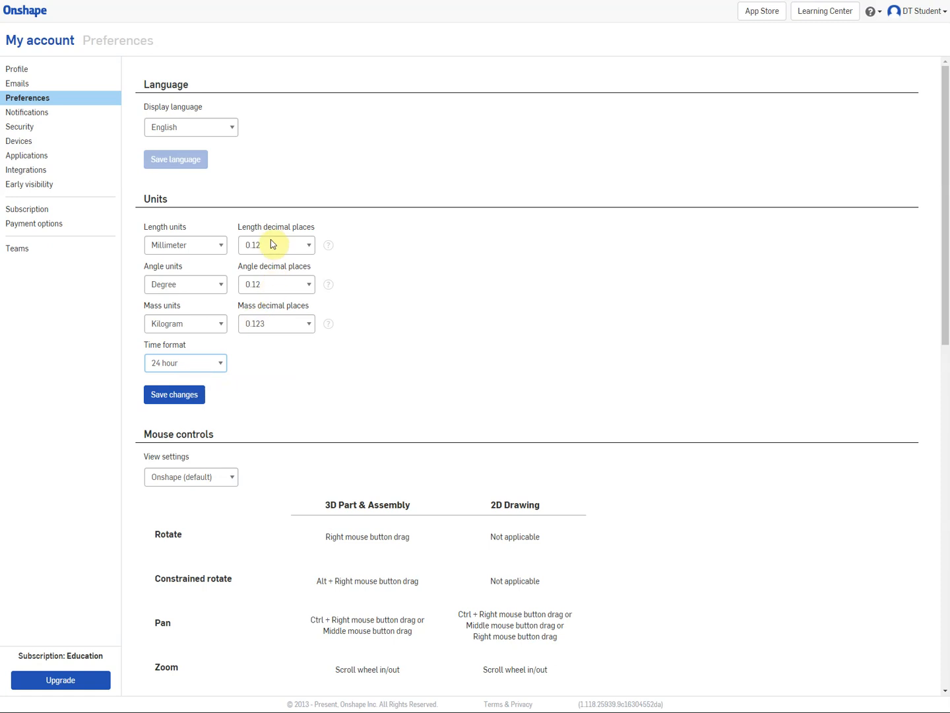
pyautogui.moveTo(280, 250)
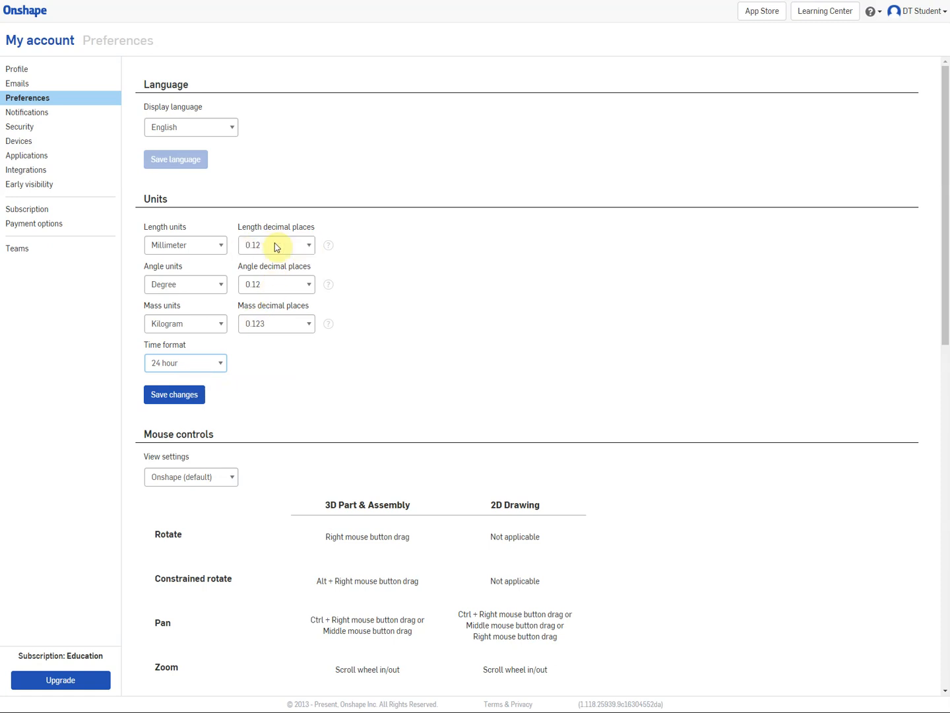
pyautogui.moveTo(287, 369)
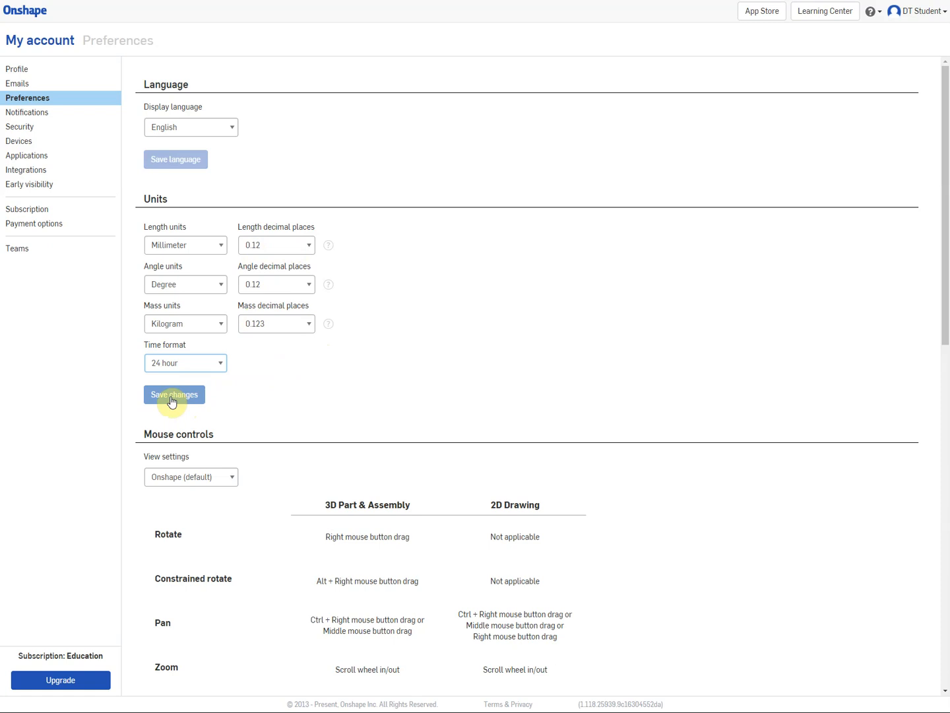
# Step: Save the updated preferences and return to the My Onshape documents page
pyautogui.click(174, 394)
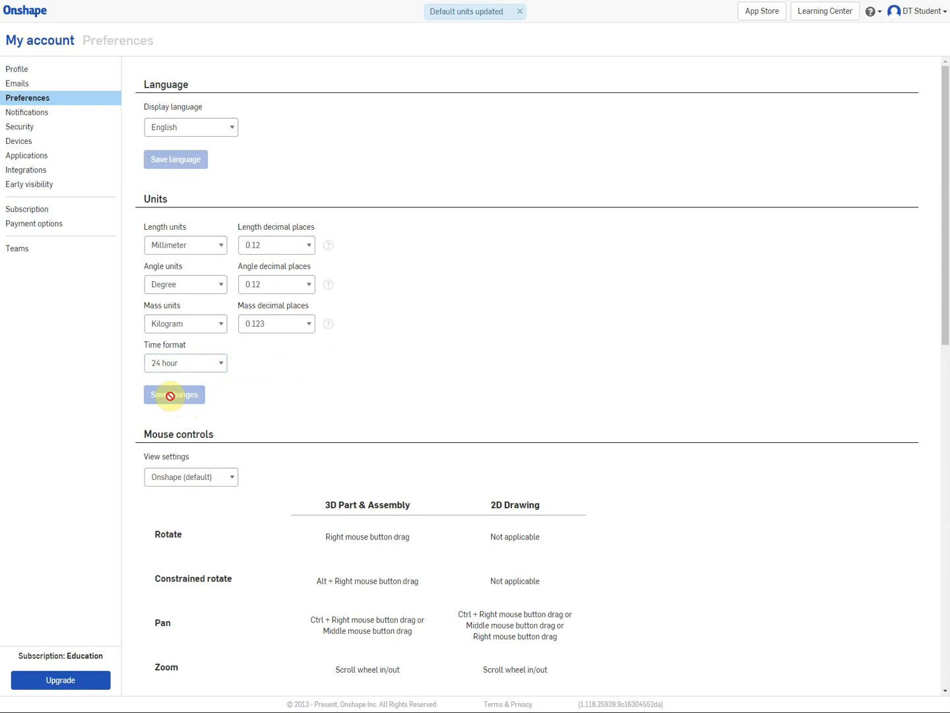
pyautogui.moveTo(266, 396)
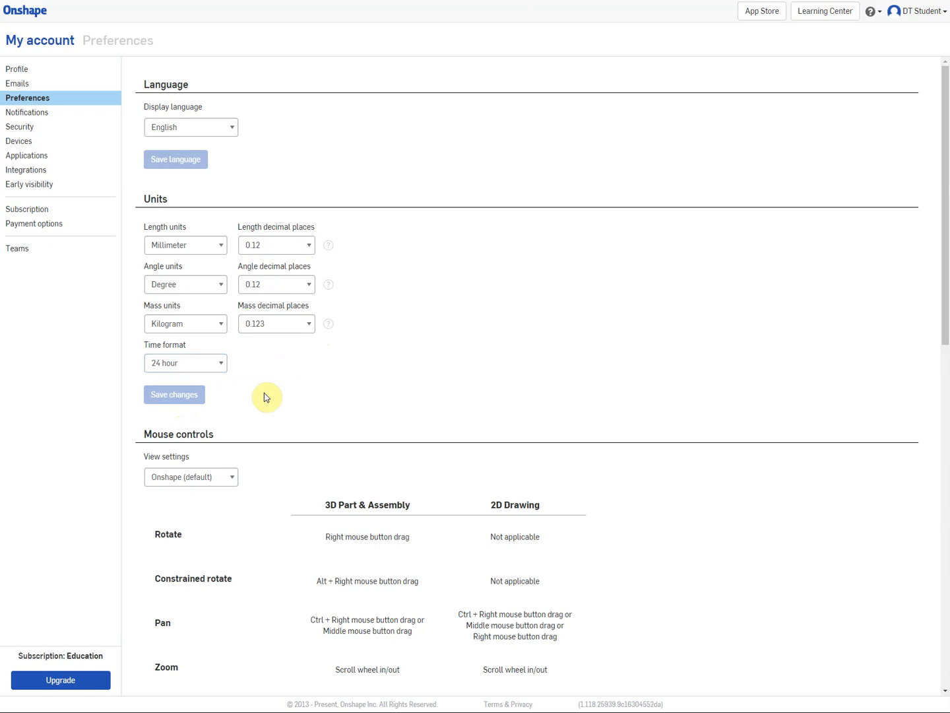
pyautogui.moveTo(613, 126)
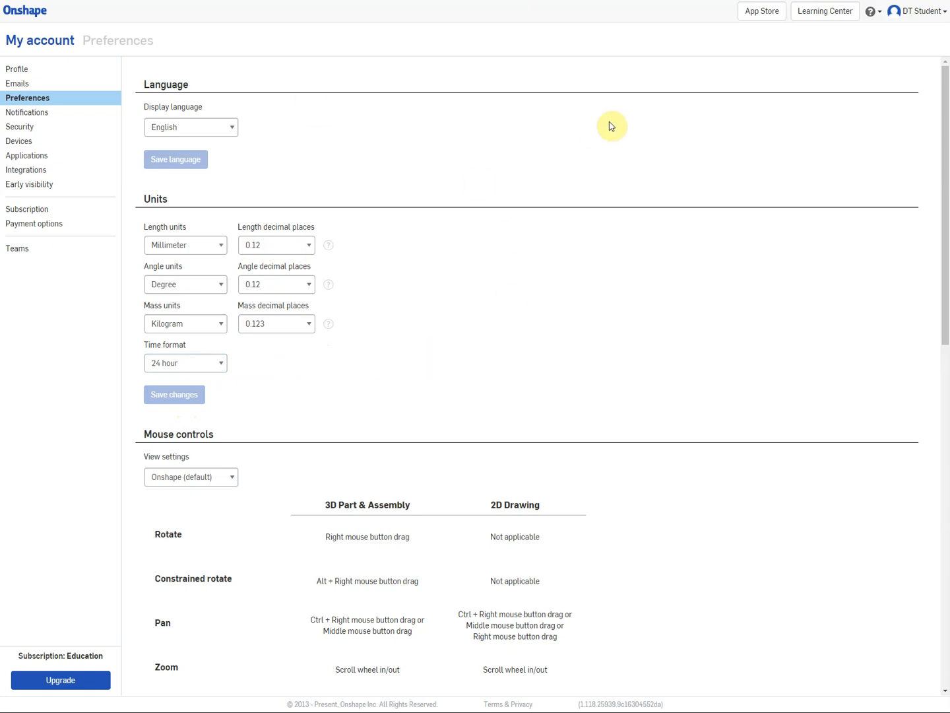
pyautogui.moveTo(25, 10)
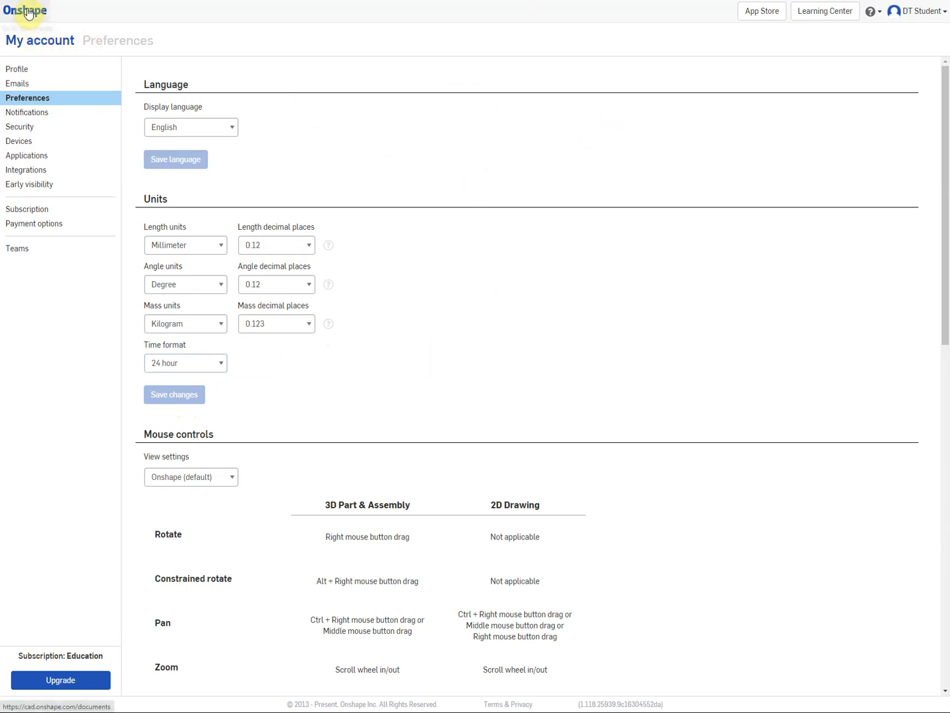
pyautogui.click(25, 11)
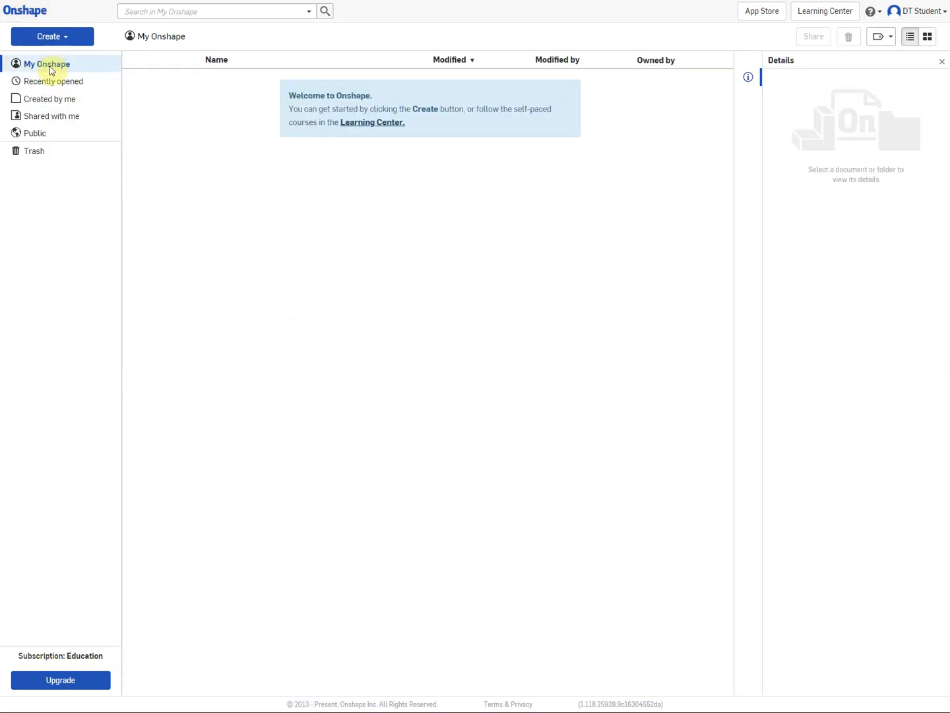
pyautogui.moveTo(401, 397)
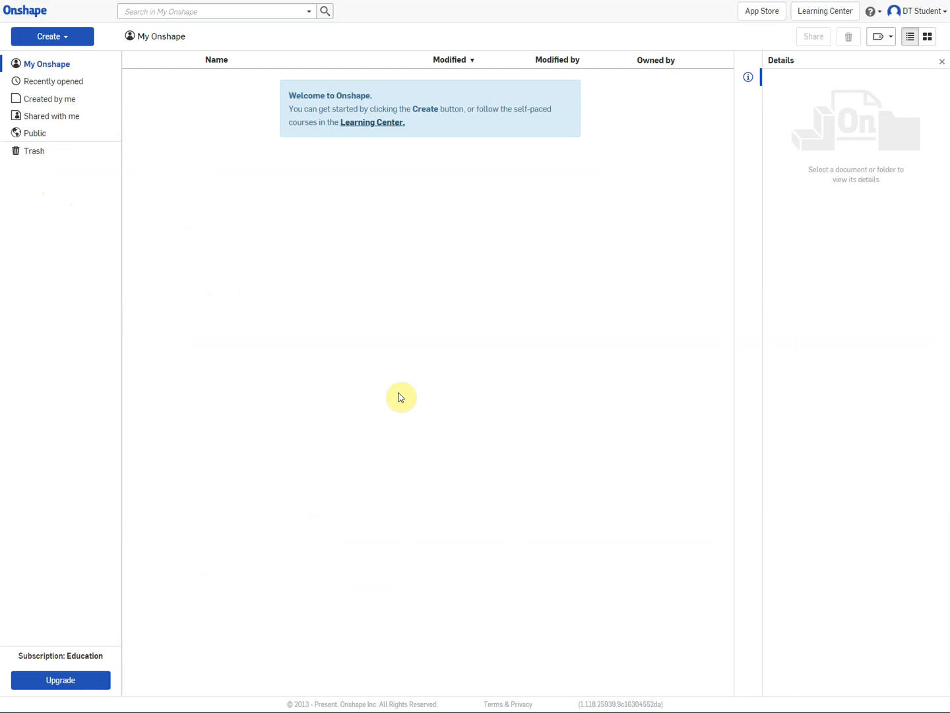
pyautogui.moveTo(431, 346)
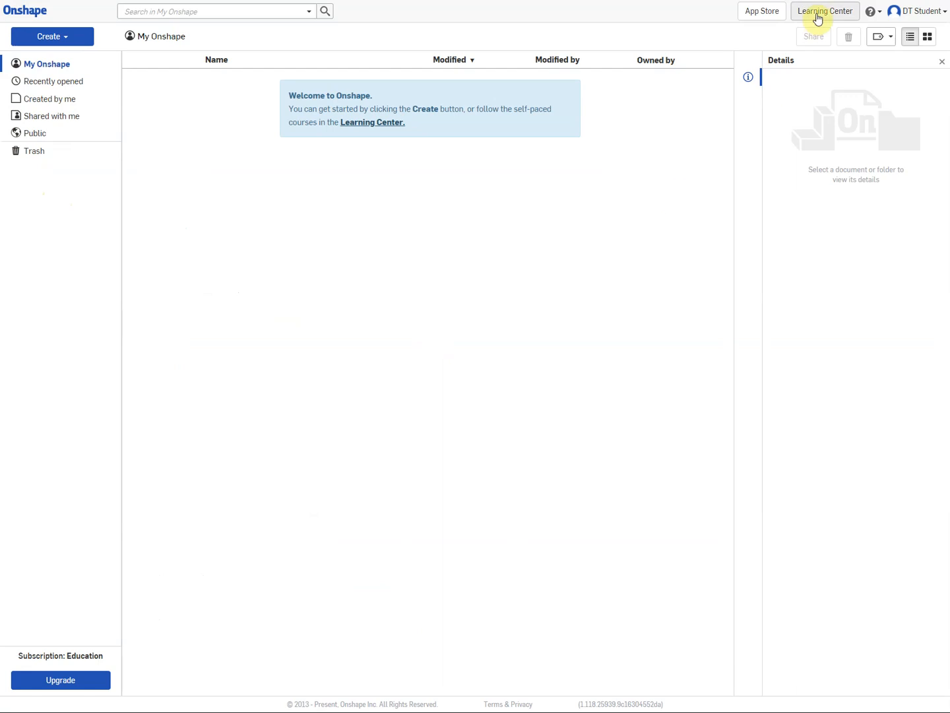
# Step: Browse the Learning Center's Self-Paced Fundamentals course catalogue
pyautogui.click(824, 11)
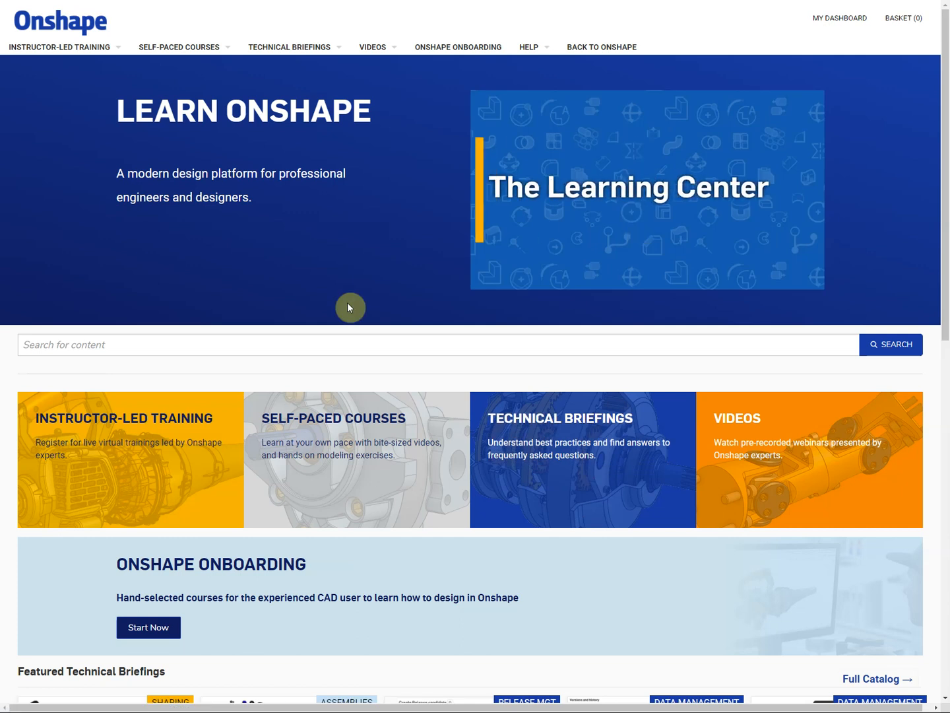
pyautogui.scroll(-3)
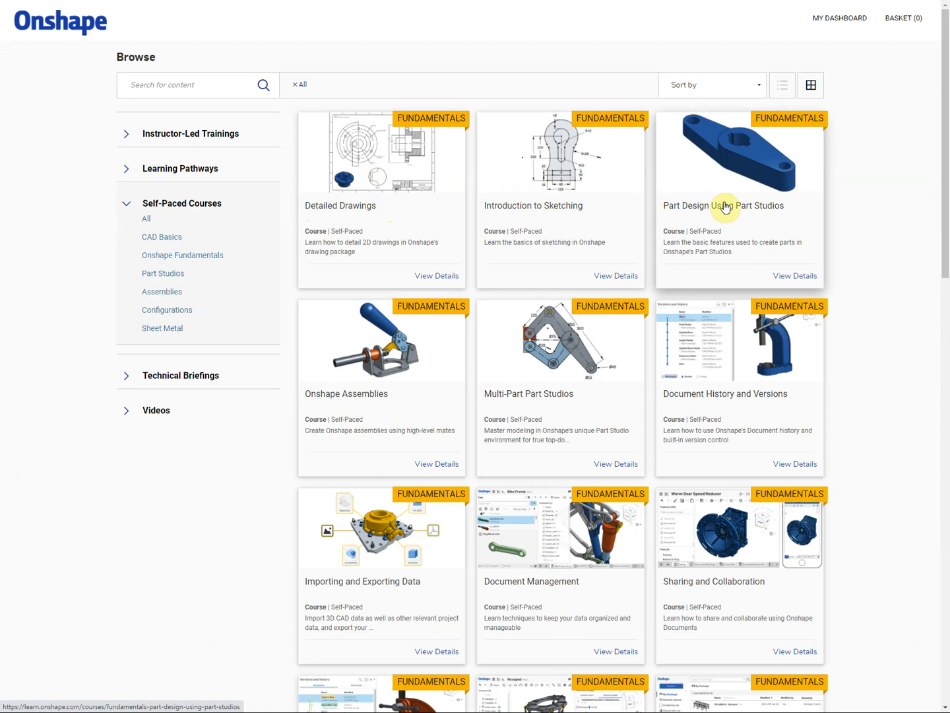
pyautogui.moveTo(428, 217)
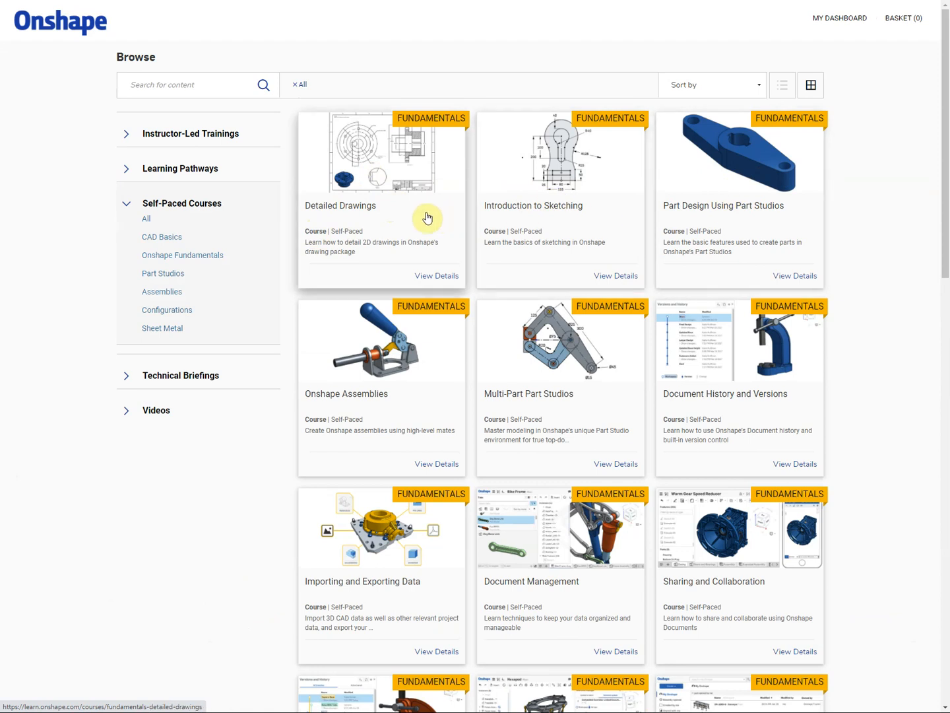